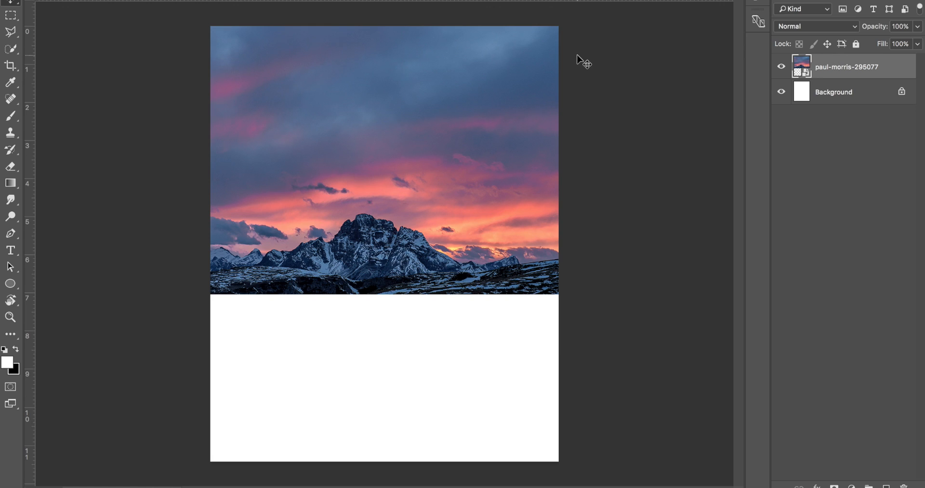
# Duplicate the photo layer, name the two layers 'top' and 'bottom', and place top above bottom
pyautogui.moveTo(581, 59); pyautogui.dragTo(439, 168)
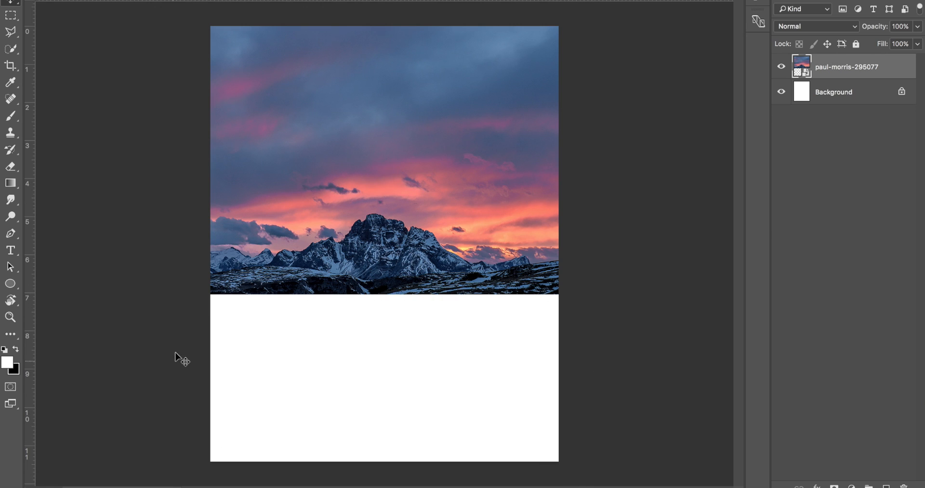
pyautogui.moveTo(66, 94)
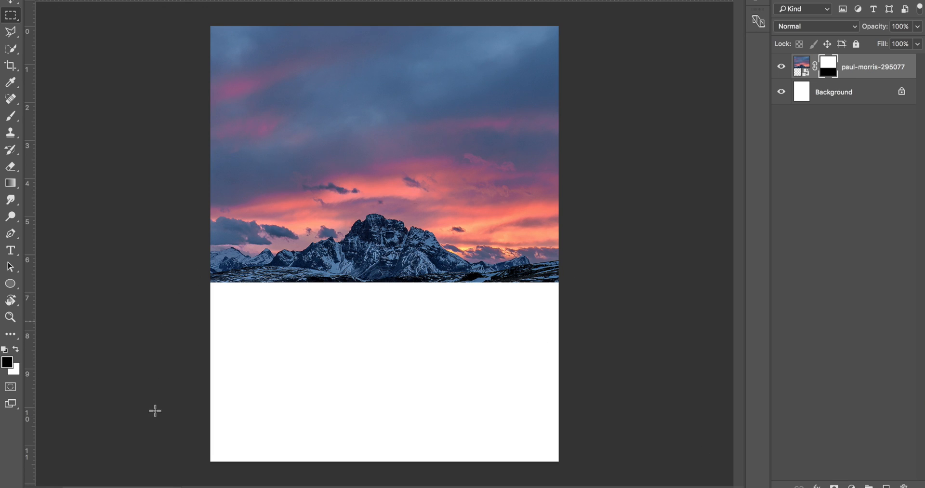
pyautogui.moveTo(48, 322)
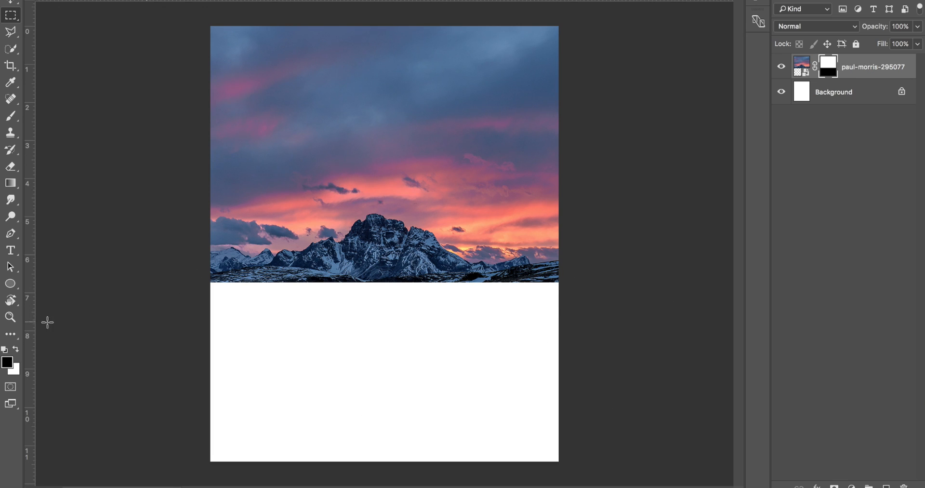
pyautogui.moveTo(564, 307)
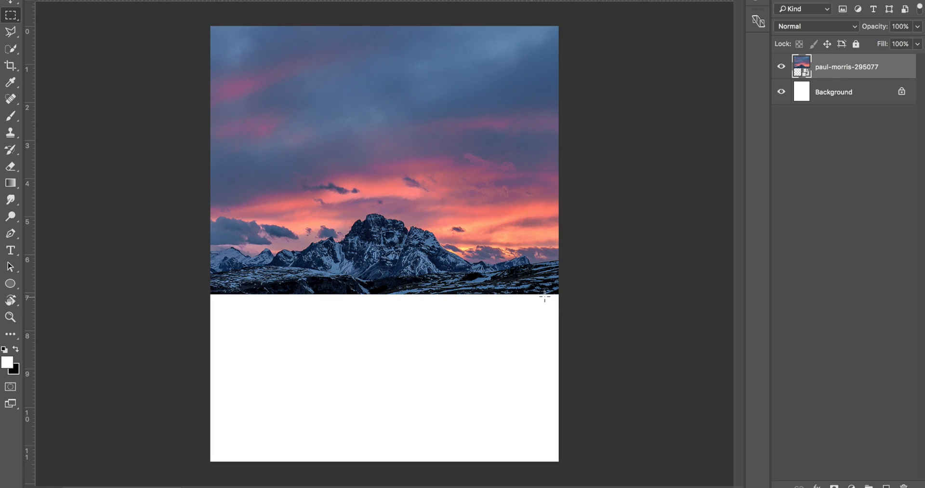
pyautogui.moveTo(441, 291)
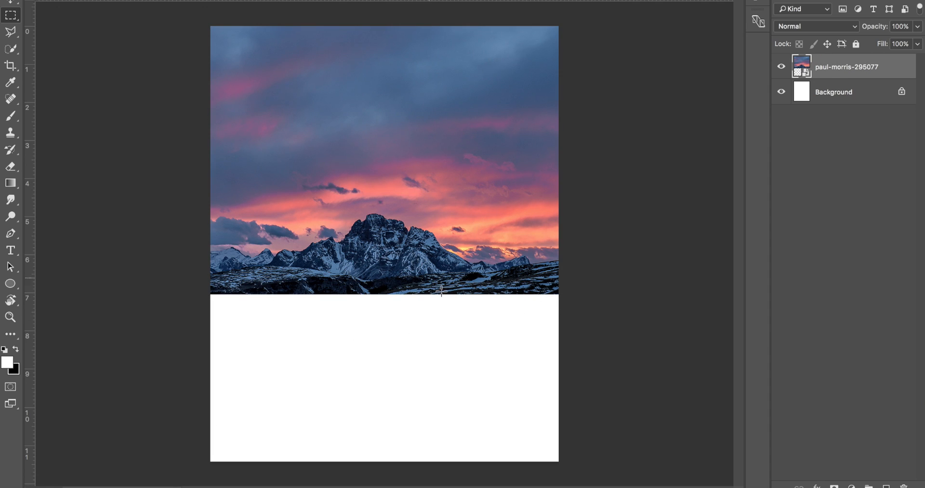
pyautogui.moveTo(630, 305)
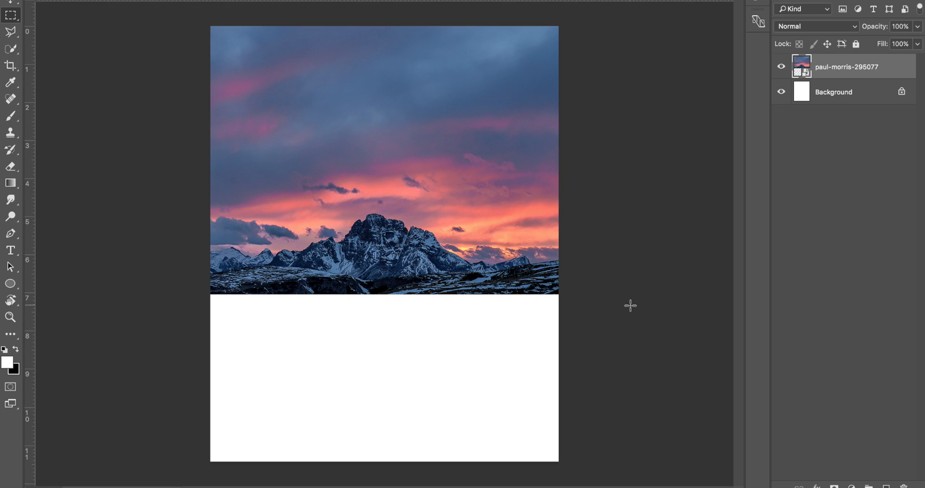
pyautogui.moveTo(380, 285)
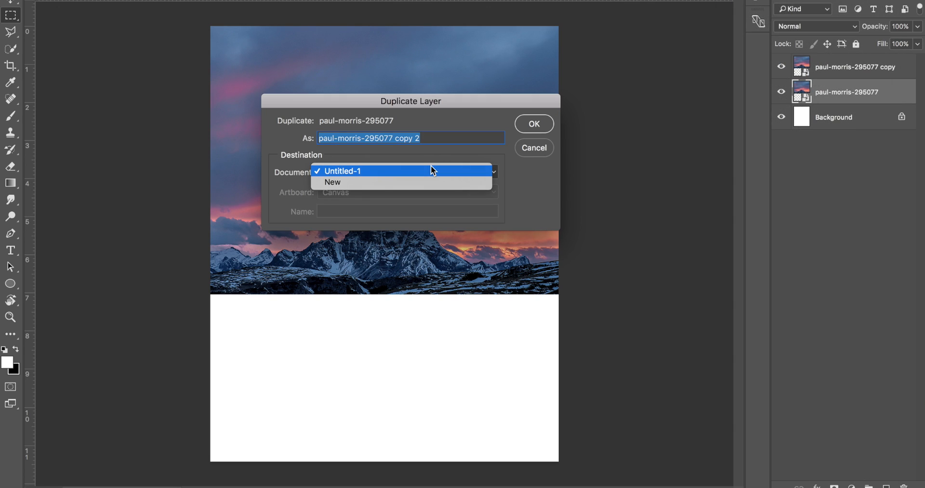
pyautogui.click(342, 170)
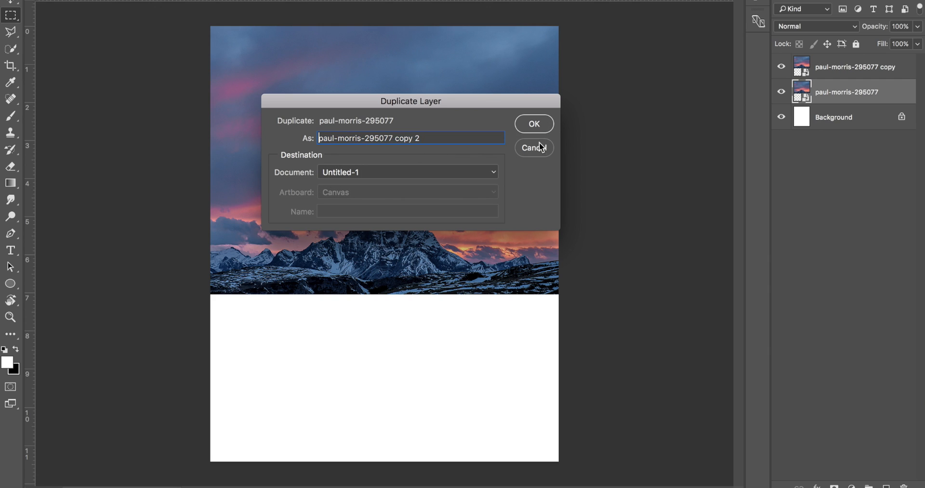
pyautogui.click(533, 148)
pyautogui.write('bottom')
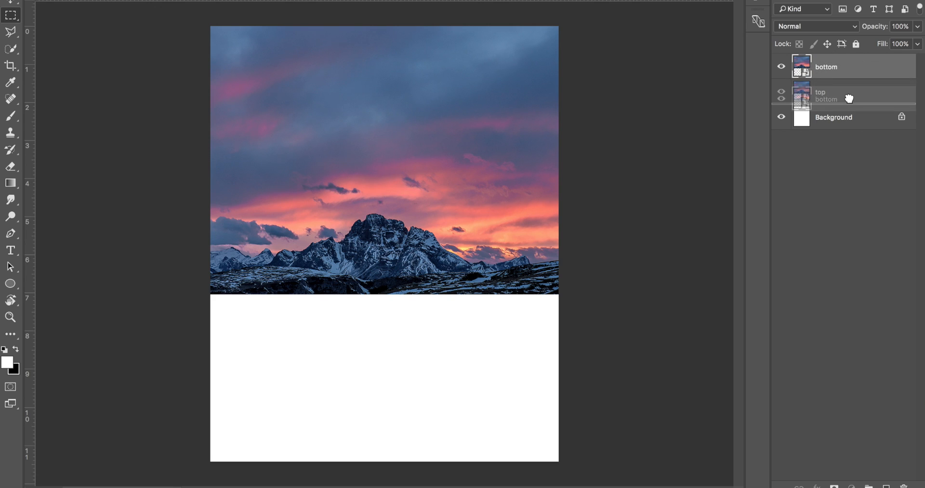
pyautogui.moveTo(848, 98); pyautogui.dragTo(849, 66)
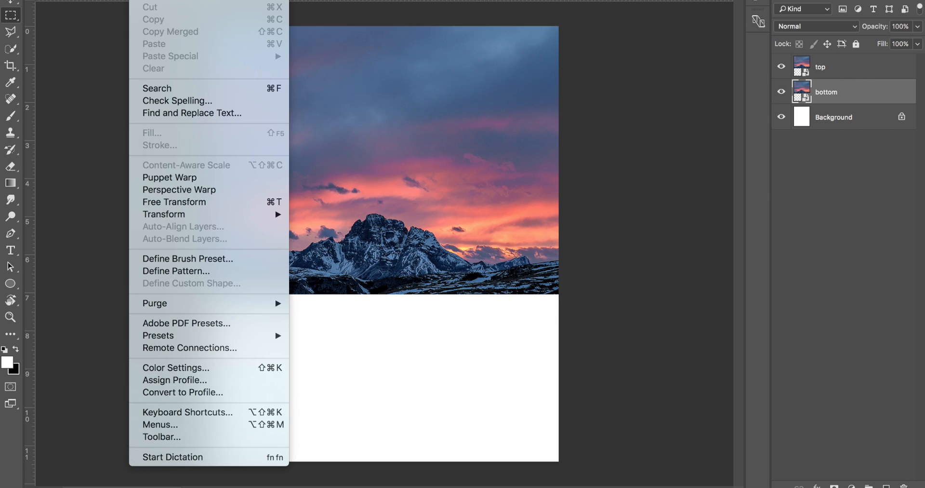
pyautogui.moveTo(164, 214)
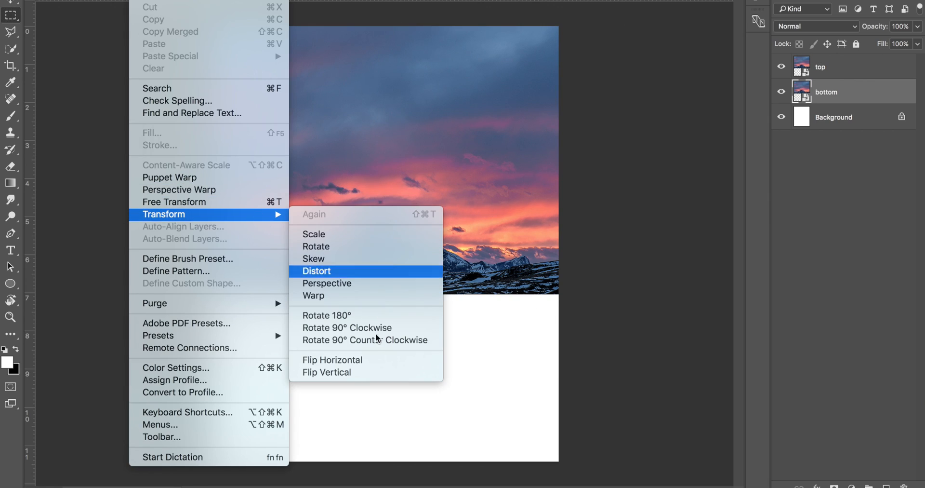
pyautogui.moveTo(388, 372)
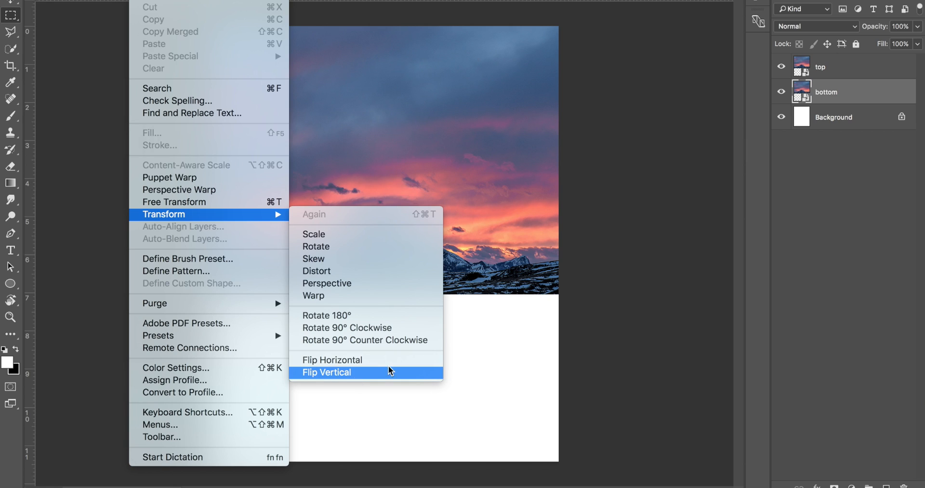
# Flip the 'bottom' layer vertically using the Free Transform context menu
pyautogui.click(327, 372)
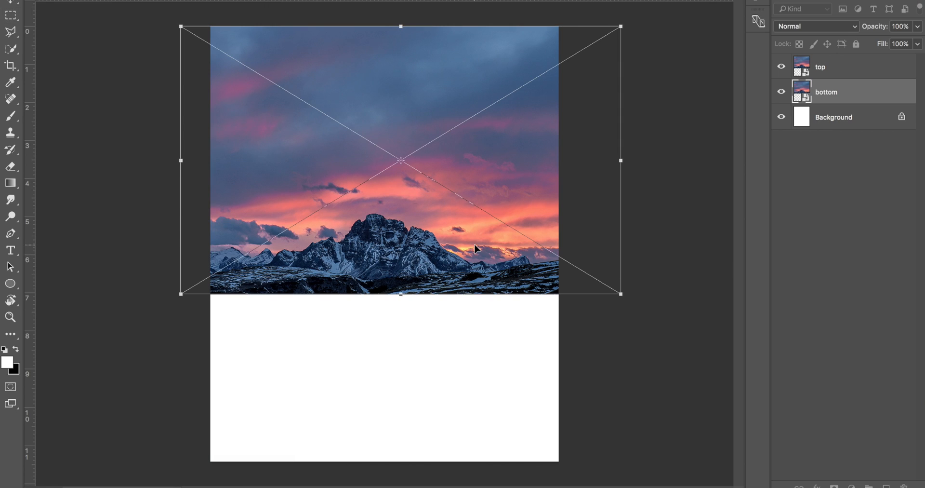
pyautogui.rightClick(476, 249)
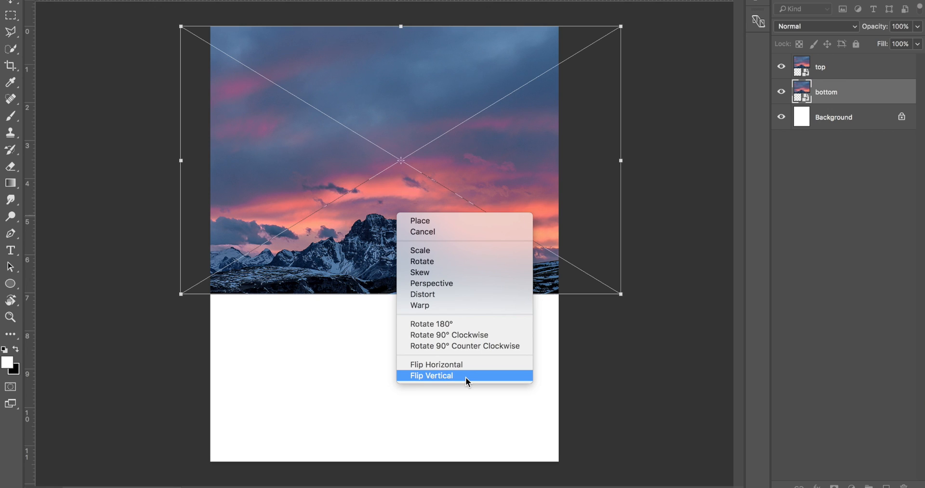
pyautogui.click(431, 375)
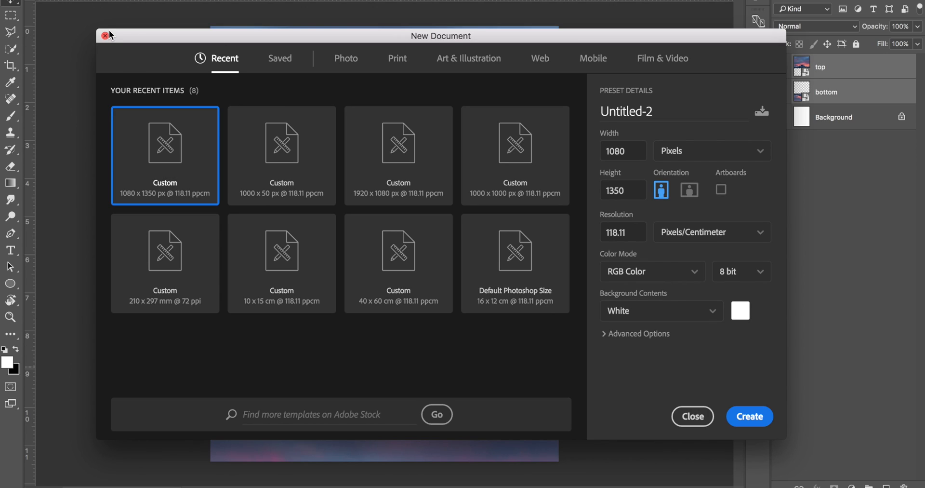
# Create a blank document, unlock its Background as Layer 0, set black foreground, and add noise
pyautogui.click(749, 416)
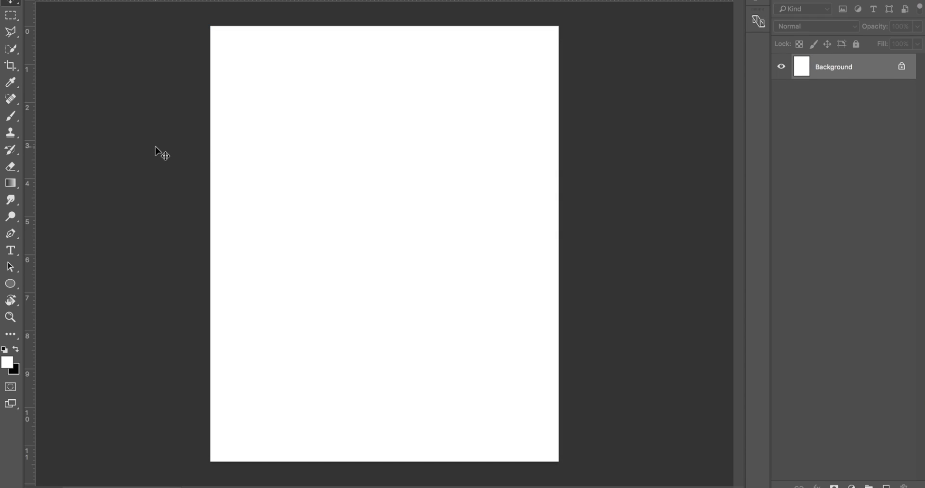
pyautogui.moveTo(329, 160)
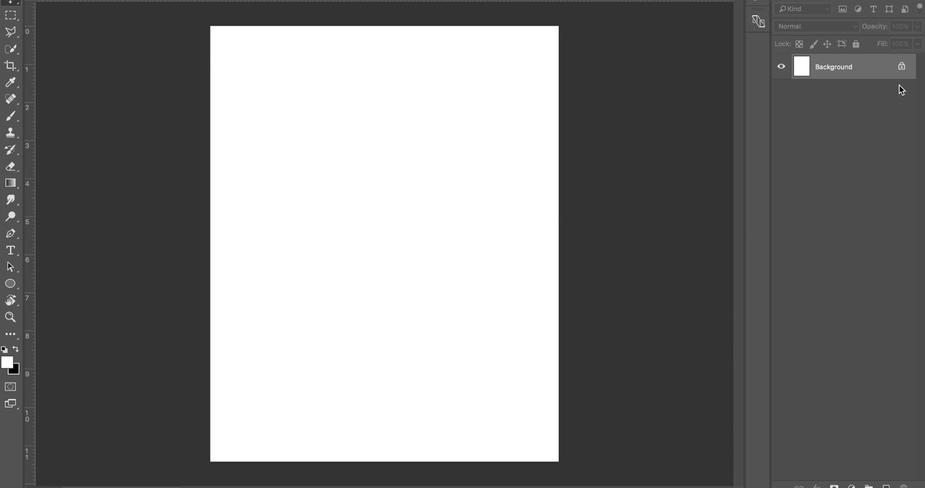
pyautogui.doubleClick(834, 67)
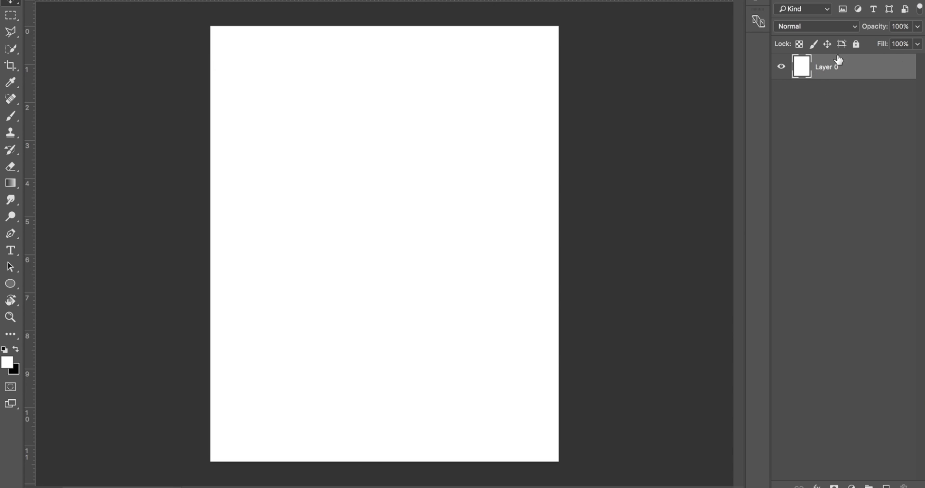
pyautogui.moveTo(668, 121)
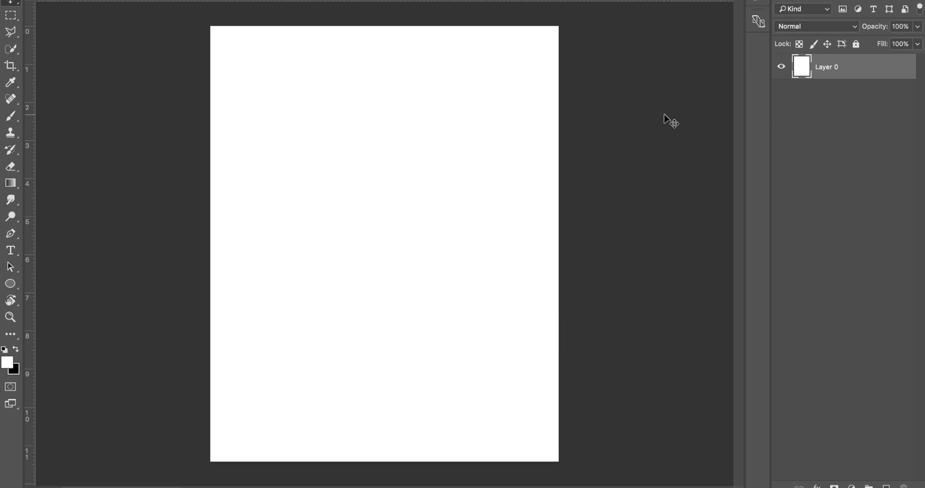
pyautogui.click(7, 362)
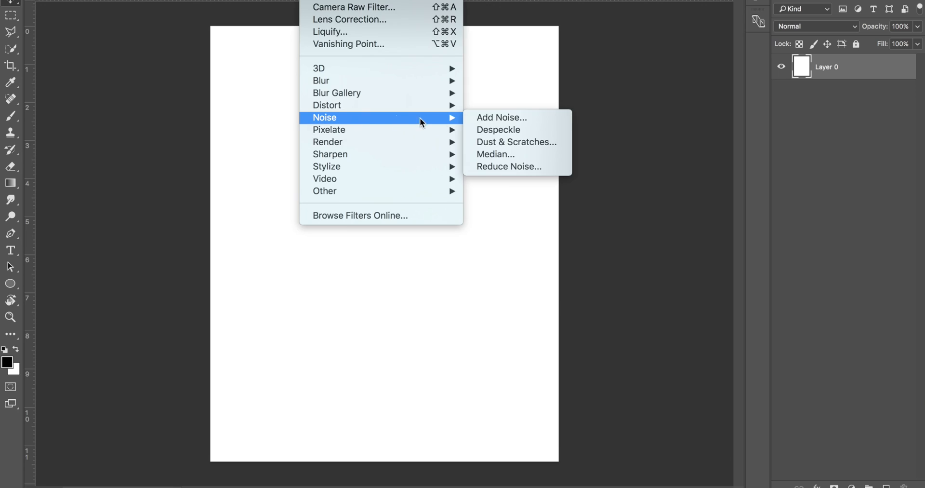
pyautogui.click(501, 117)
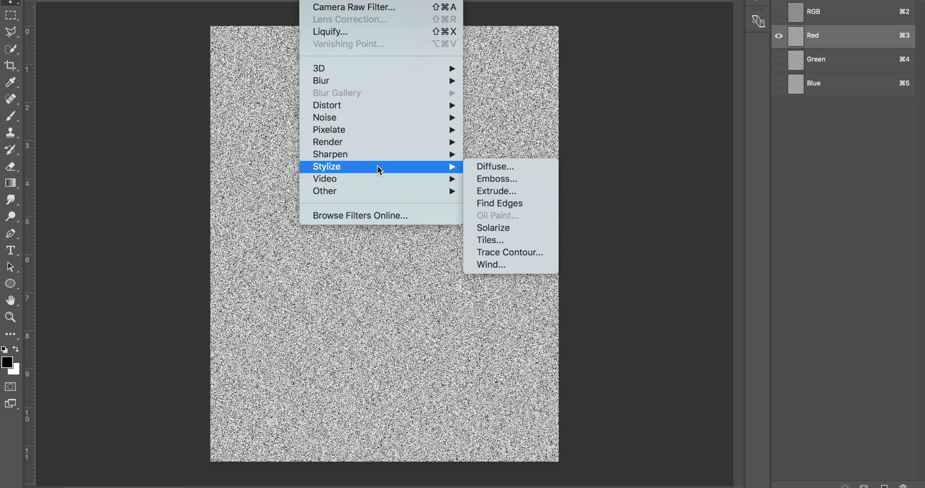
# Emboss the noise document's Red channel with a 90° angle
pyautogui.click(497, 179)
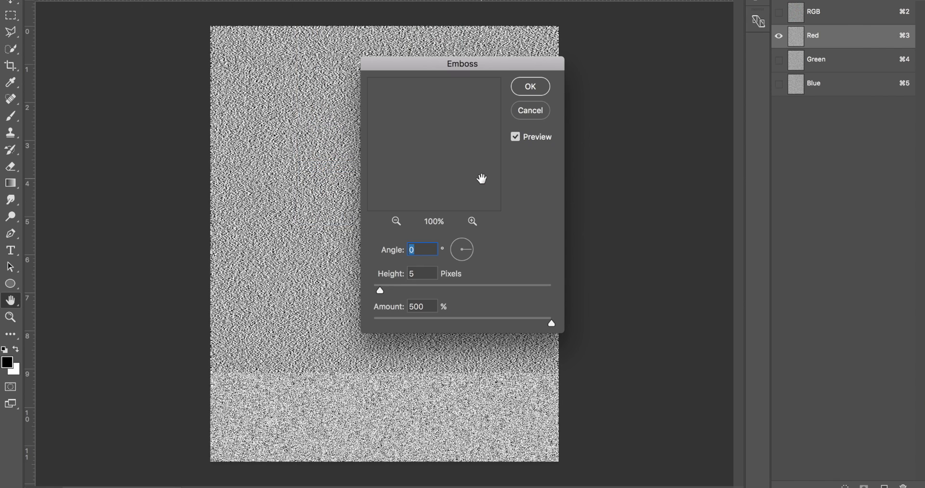
pyautogui.write('90')
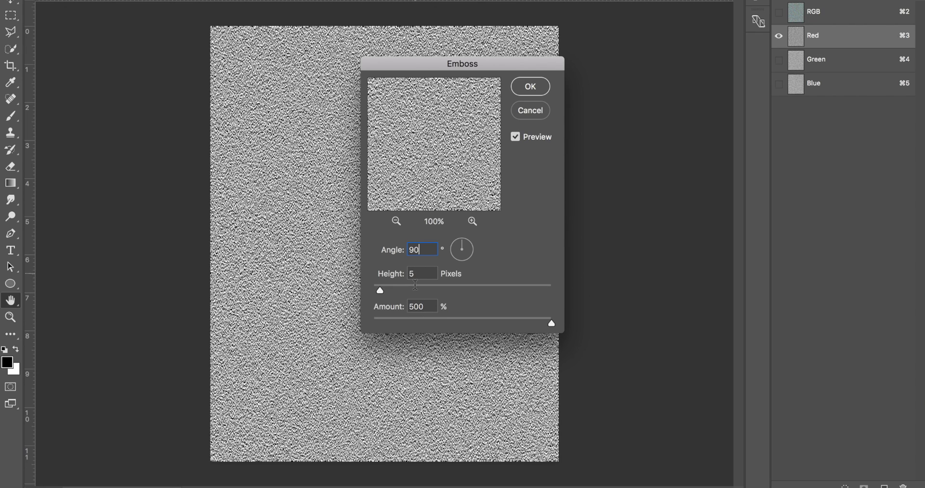
pyautogui.moveTo(477, 313)
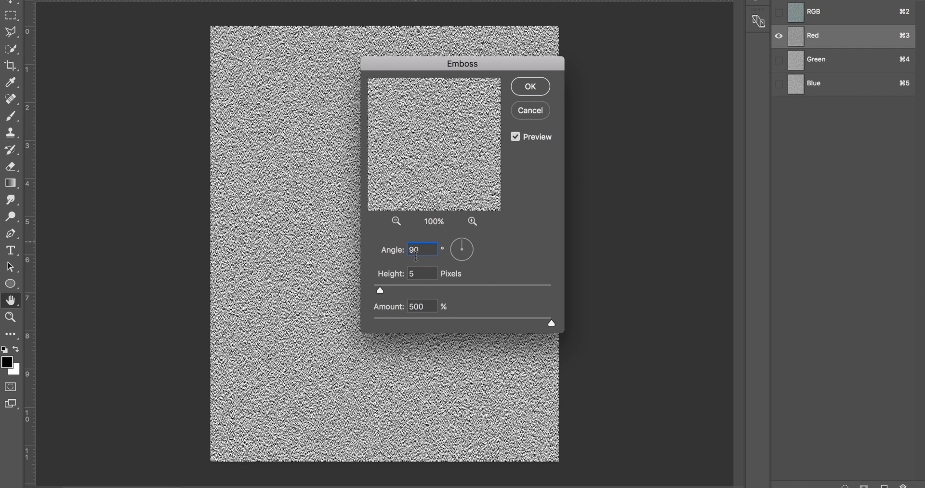
pyautogui.moveTo(418, 229)
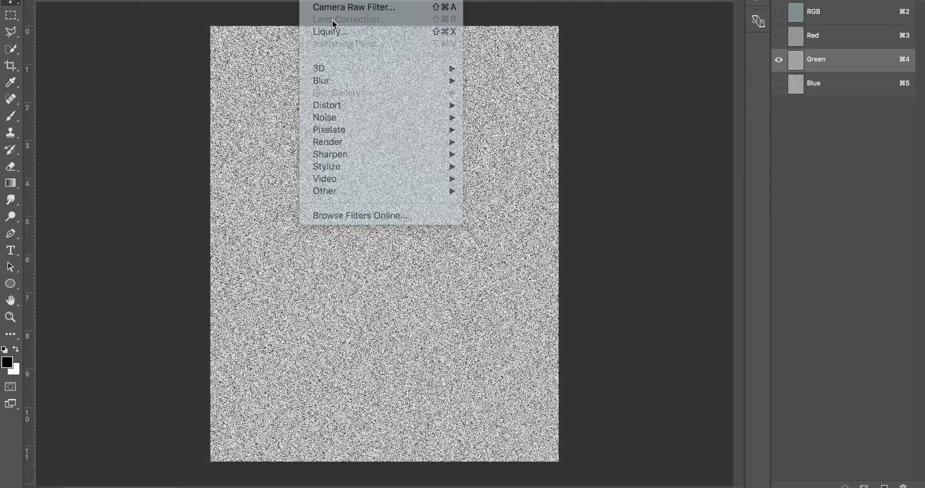
pyautogui.moveTo(328, 142)
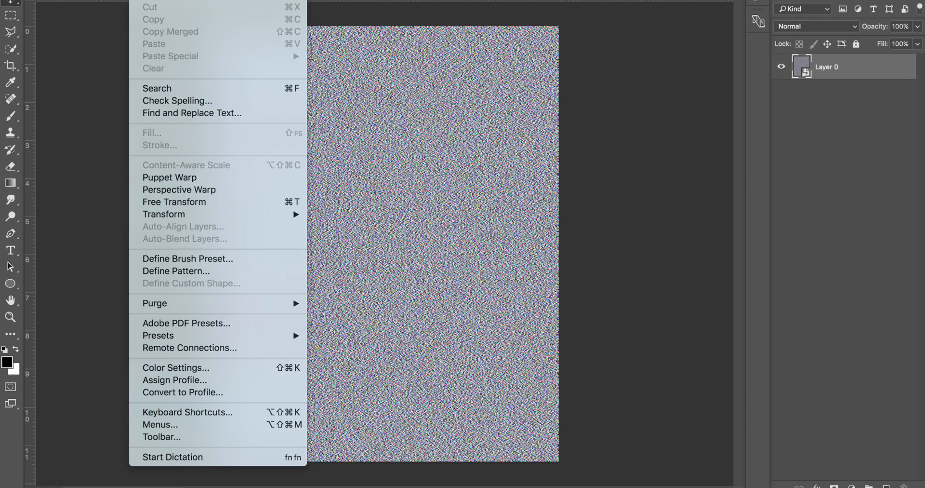
pyautogui.moveTo(164, 214)
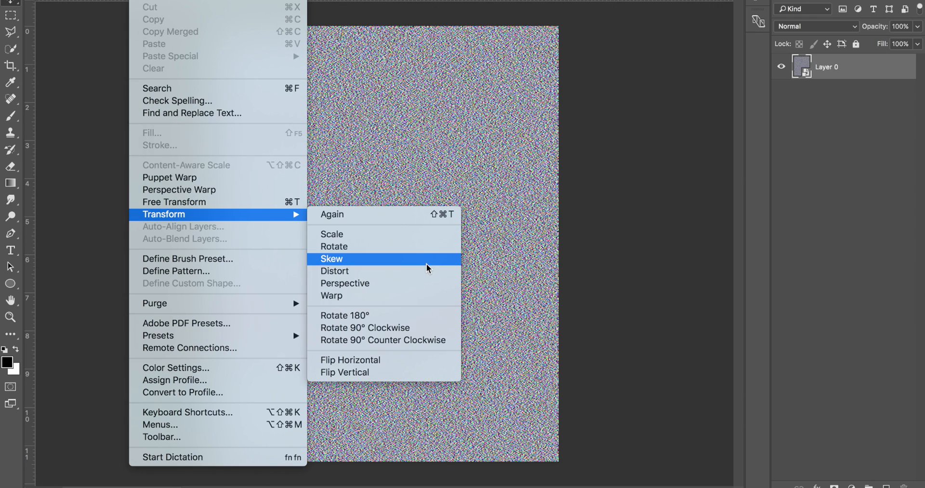
# Stretch the noise layer into a receding perspective covering the canvas's lower half
pyautogui.click(332, 259)
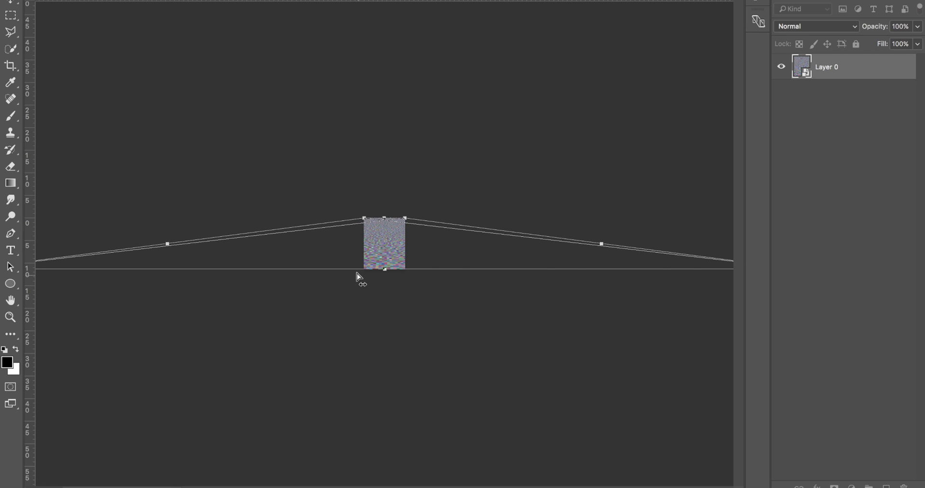
pyautogui.moveTo(446, 53)
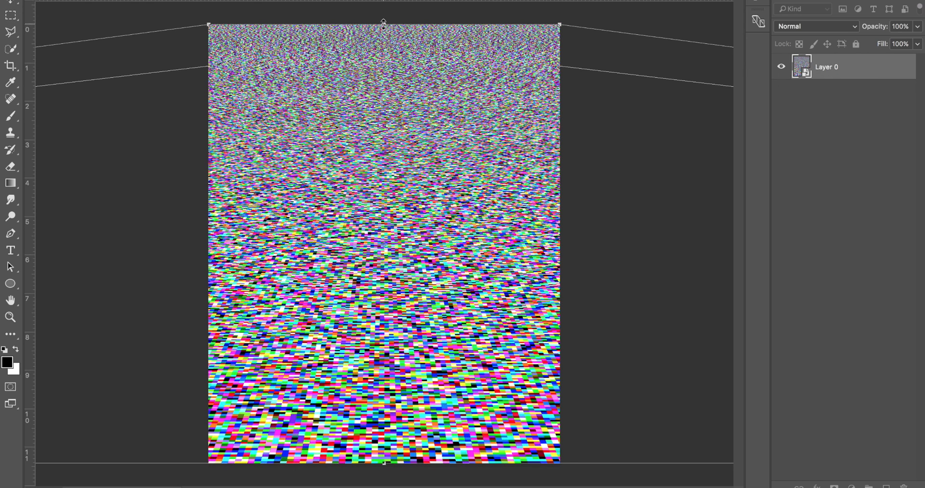
pyautogui.moveTo(294, 164)
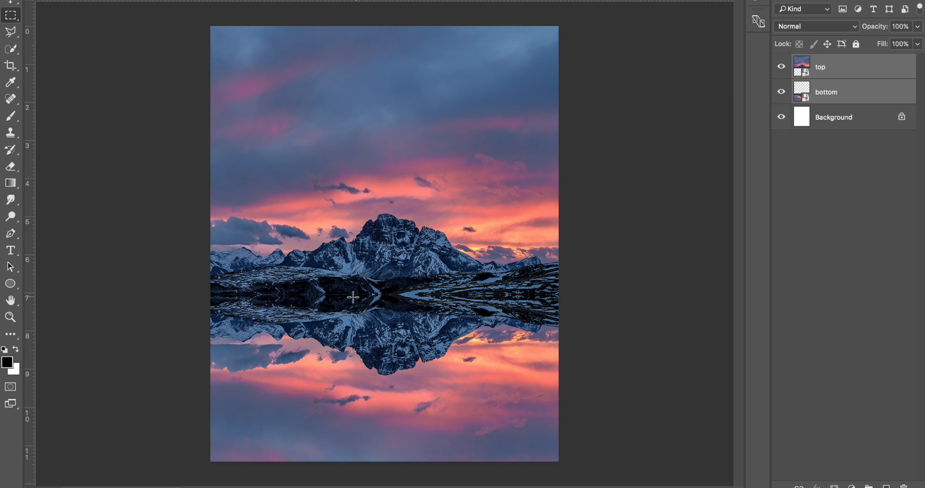
pyautogui.moveTo(403, 244)
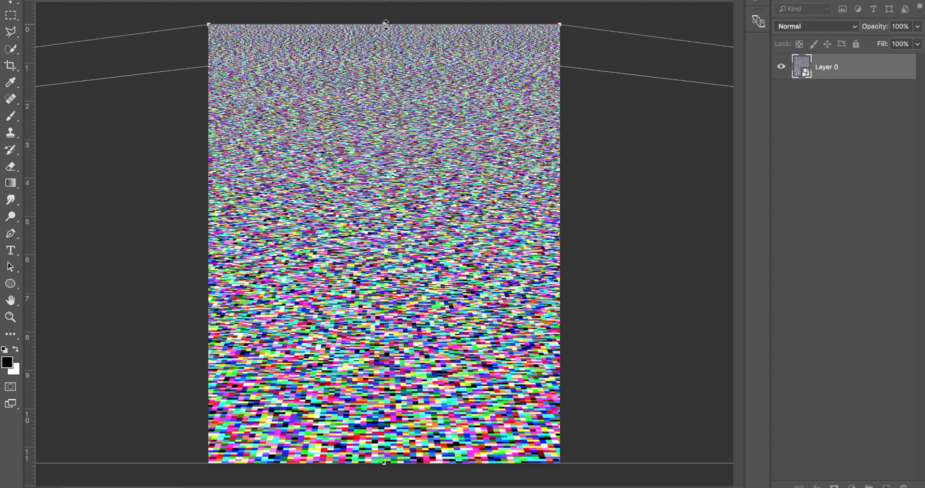
pyautogui.moveTo(384, 26); pyautogui.dragTo(384, 313)
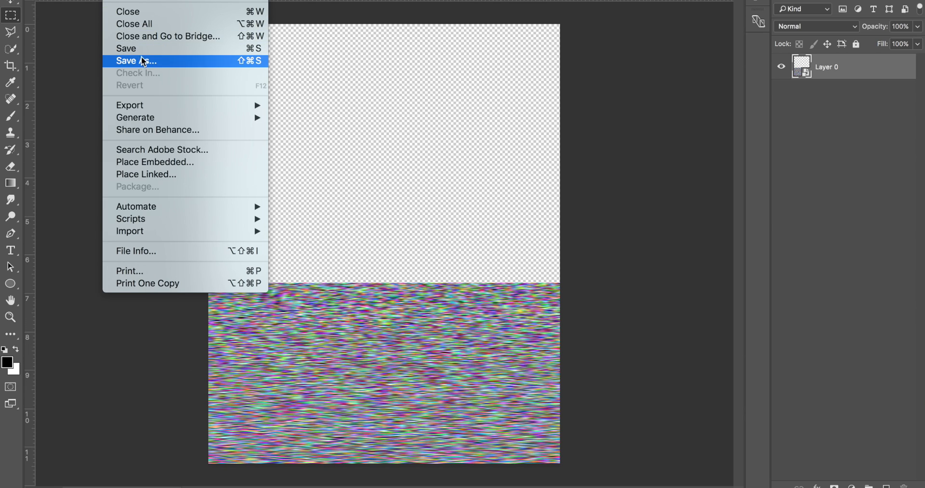
pyautogui.moveTo(136, 49)
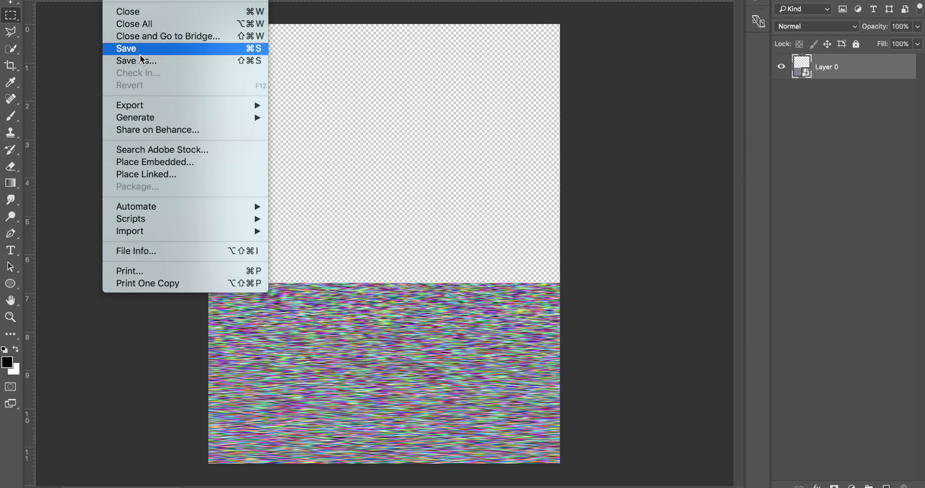
# Save the streaked noise texture file
pyautogui.click(127, 49)
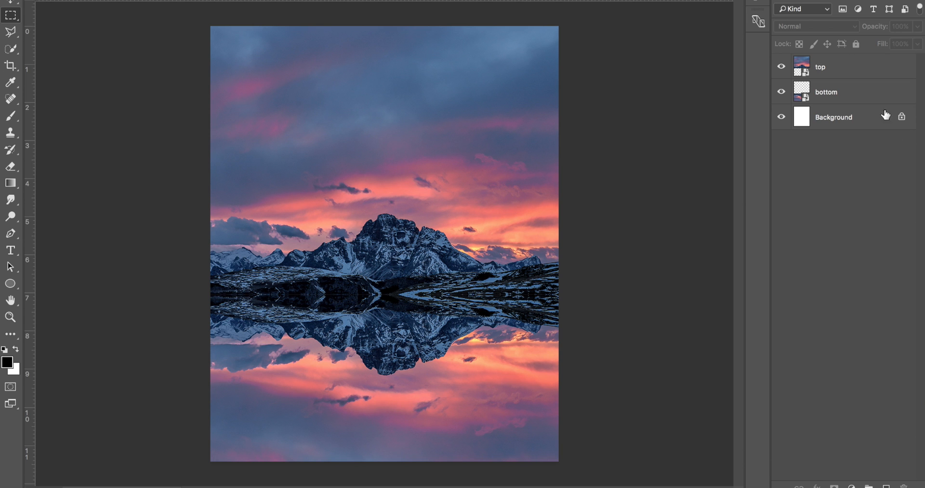
# Apply Displace to the bottom layer with scales 4 and 8, using ripplesa.psd as map
pyautogui.click(825, 92)
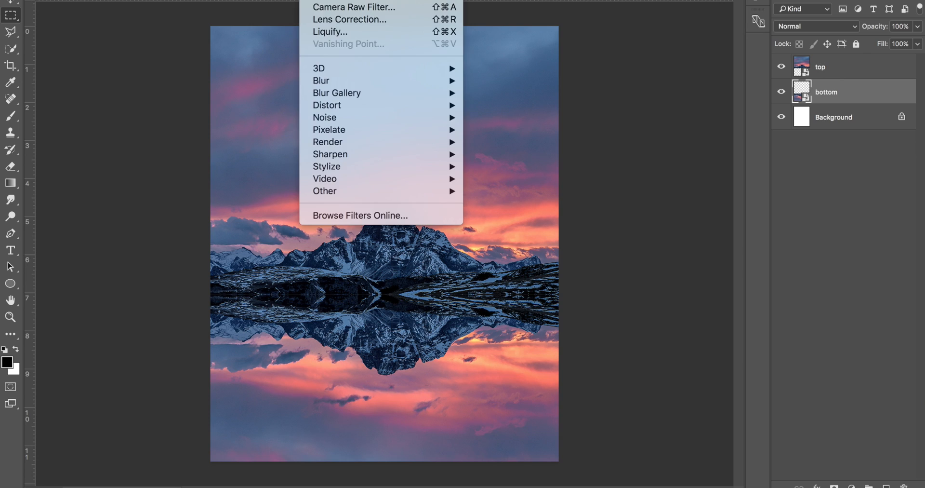
pyautogui.moveTo(326, 105)
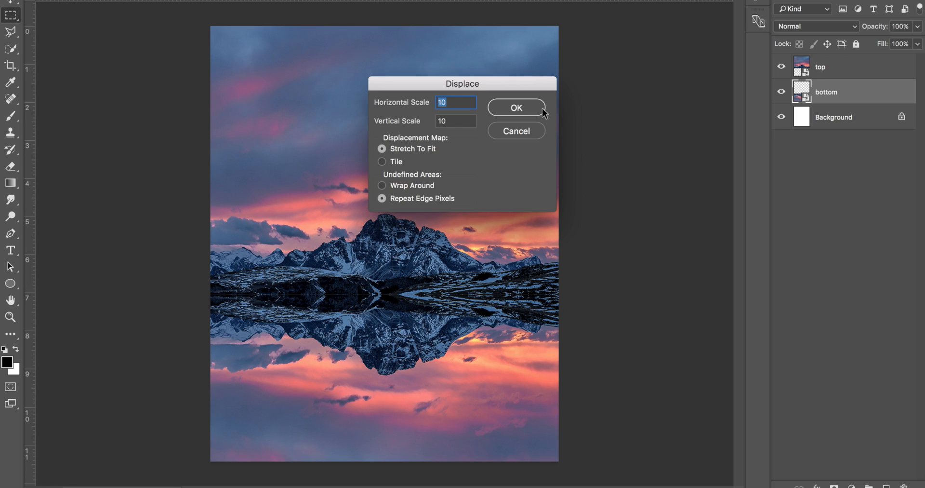
pyautogui.write('4')
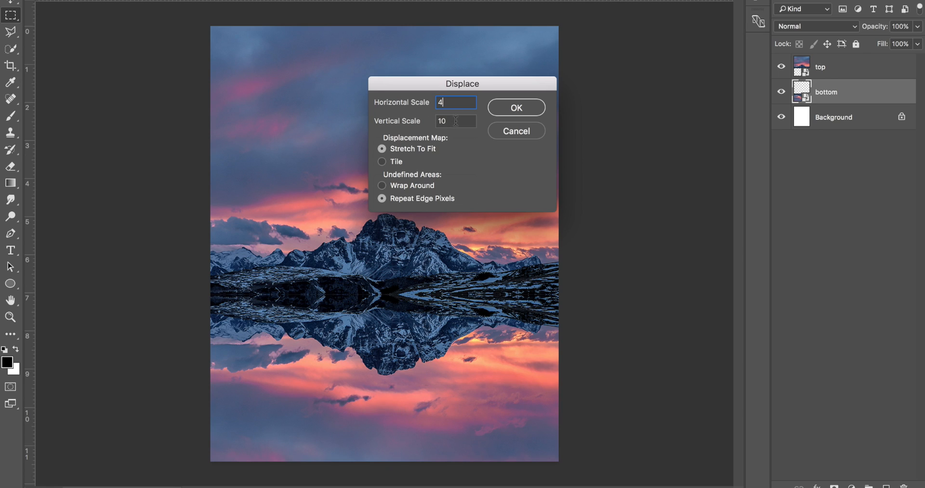
pyautogui.click(455, 121)
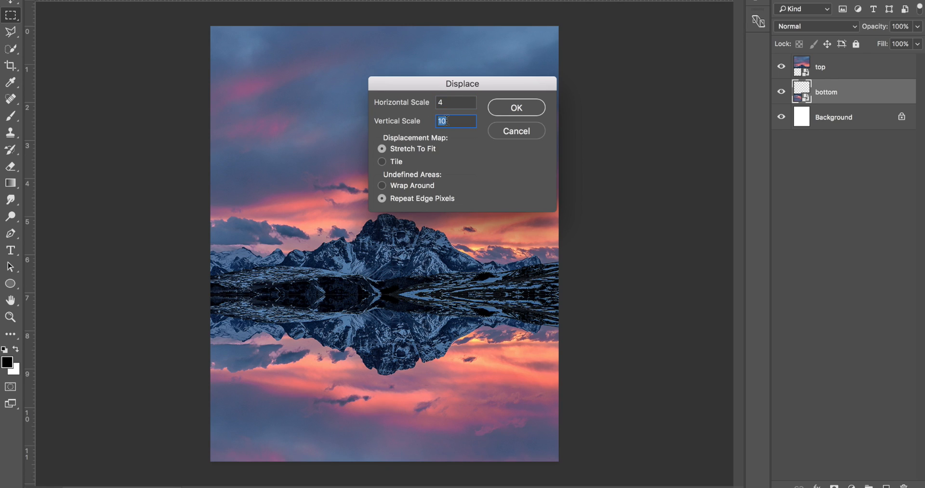
pyautogui.write('8')
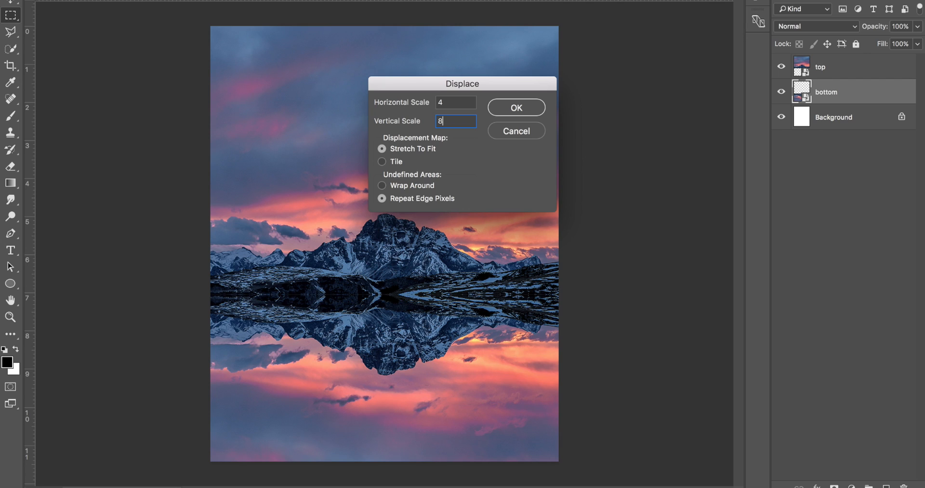
pyautogui.moveTo(565, 100)
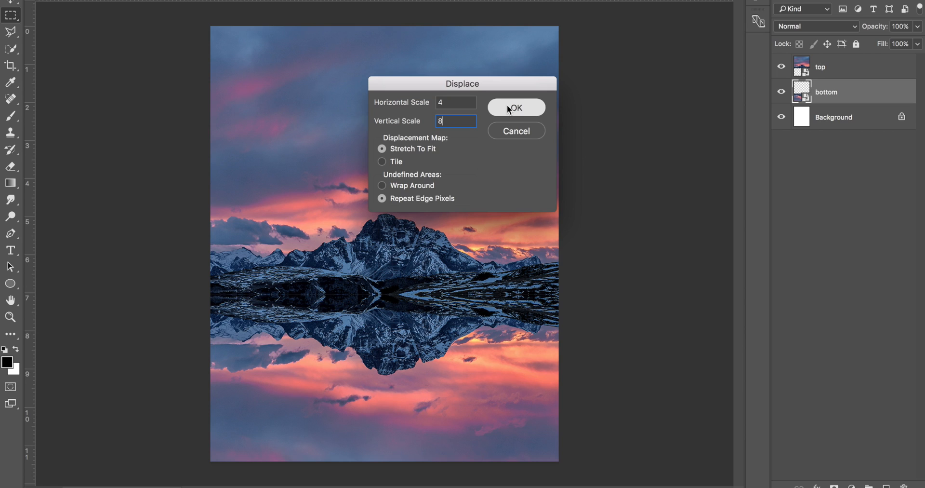
pyautogui.click(516, 107)
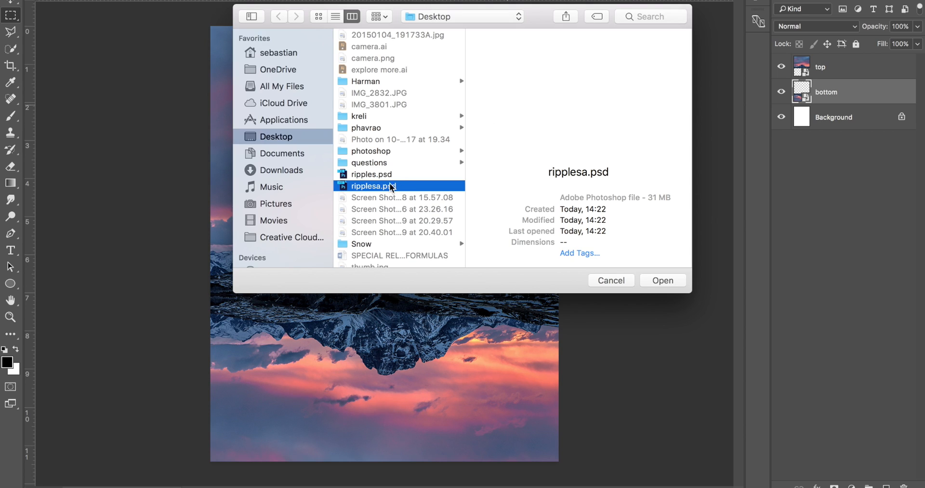
pyautogui.click(662, 280)
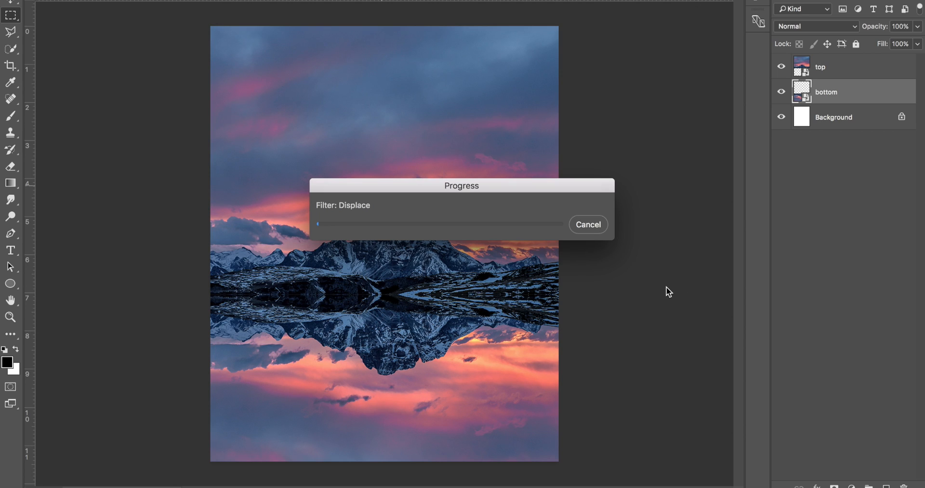
pyautogui.moveTo(412, 193)
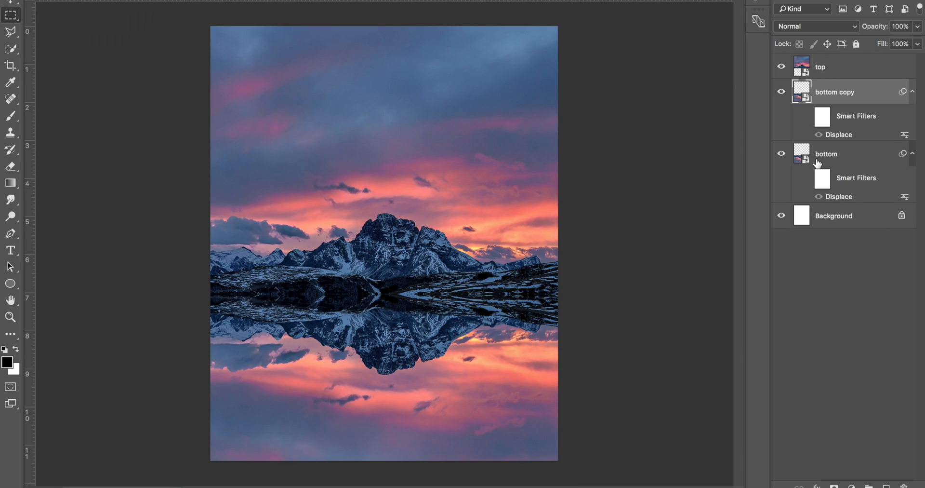
# Collapse both reflection layers' filter lists, toggle bottom copy's visibility, and select the bottom layer
pyautogui.click(912, 154)
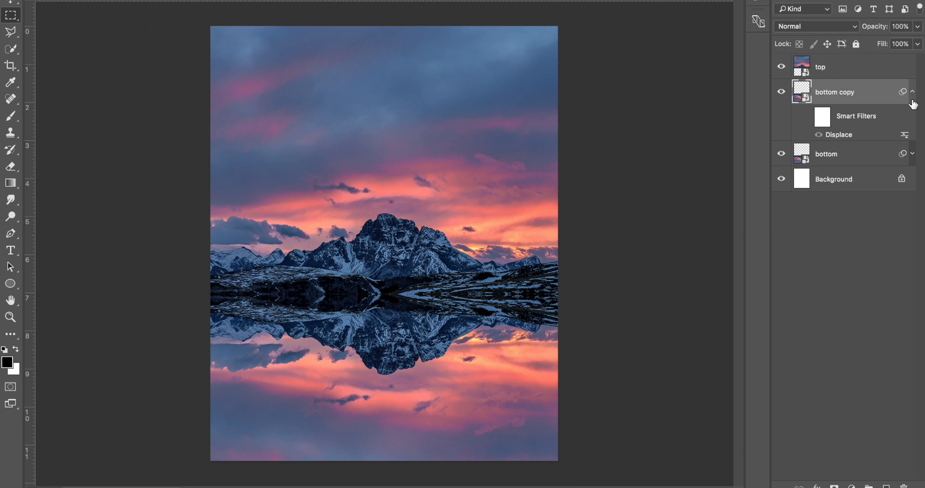
pyautogui.click(913, 91)
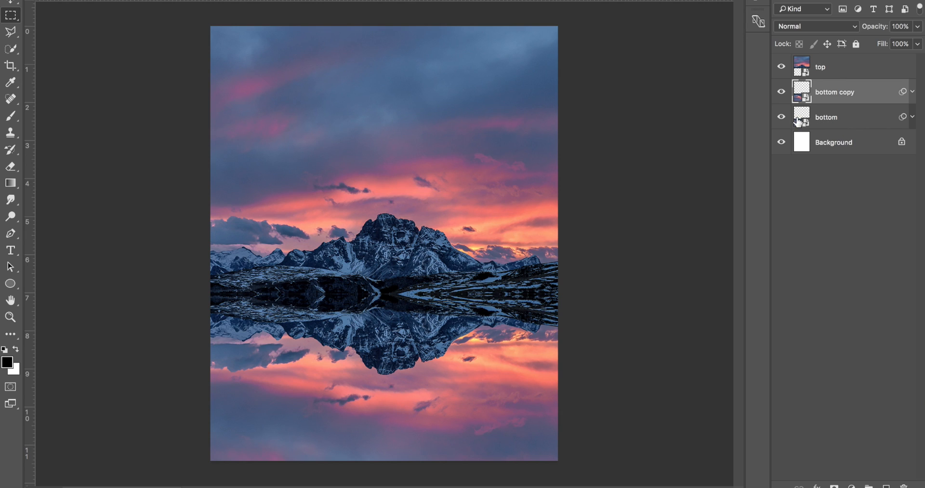
pyautogui.click(781, 92)
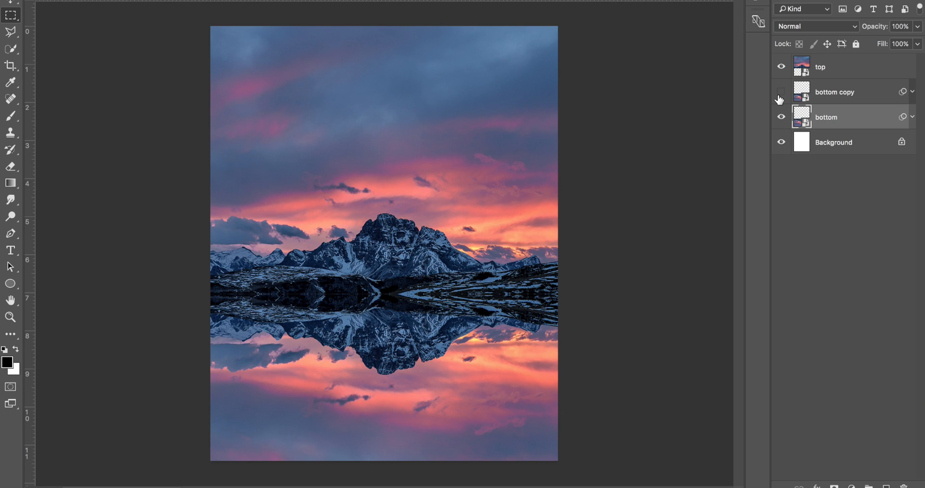
pyautogui.click(781, 91)
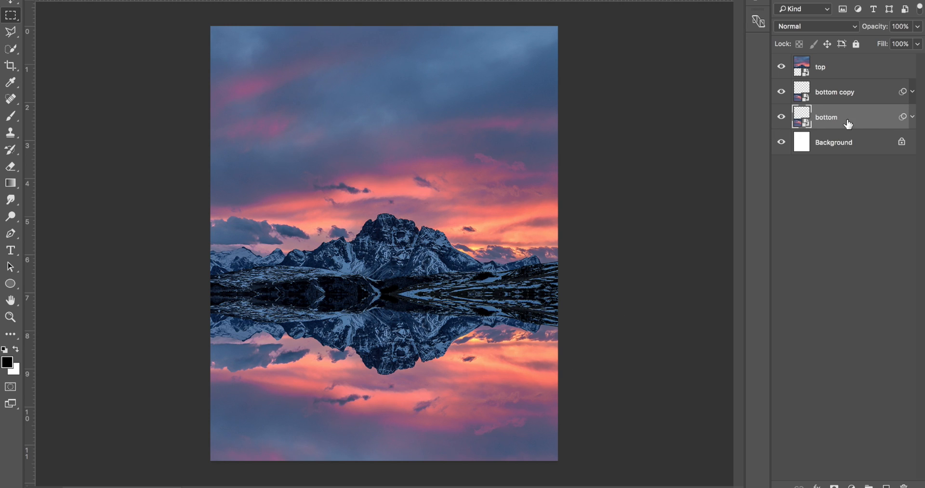
pyautogui.click(834, 91)
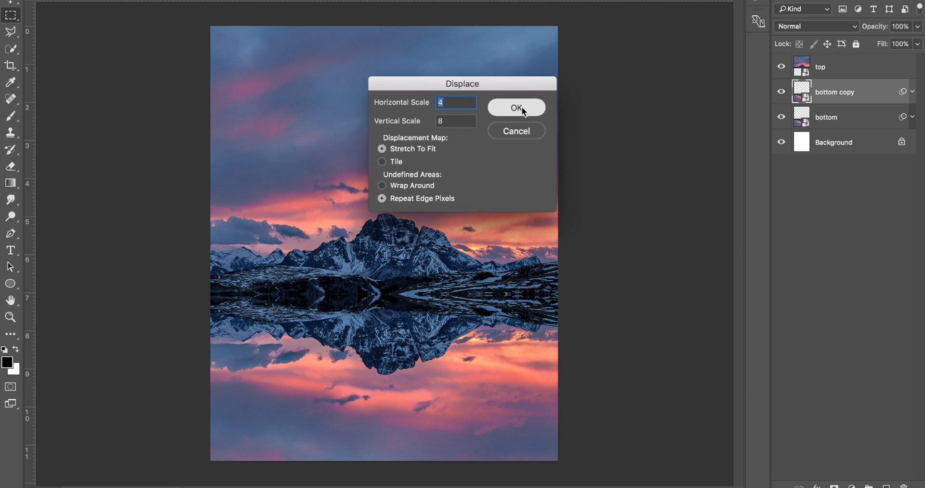
# Confirm the Displace settings again to ripple the bottom copy reflection
pyautogui.click(515, 108)
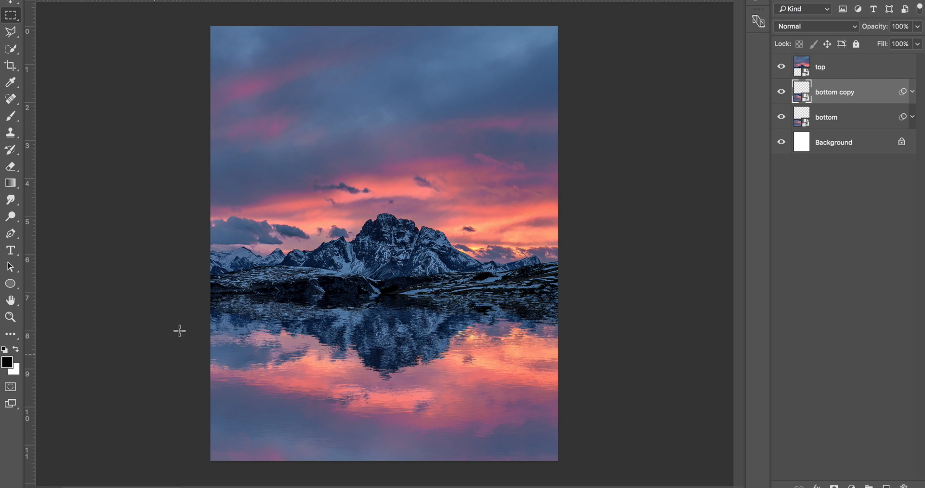
pyautogui.moveTo(438, 394)
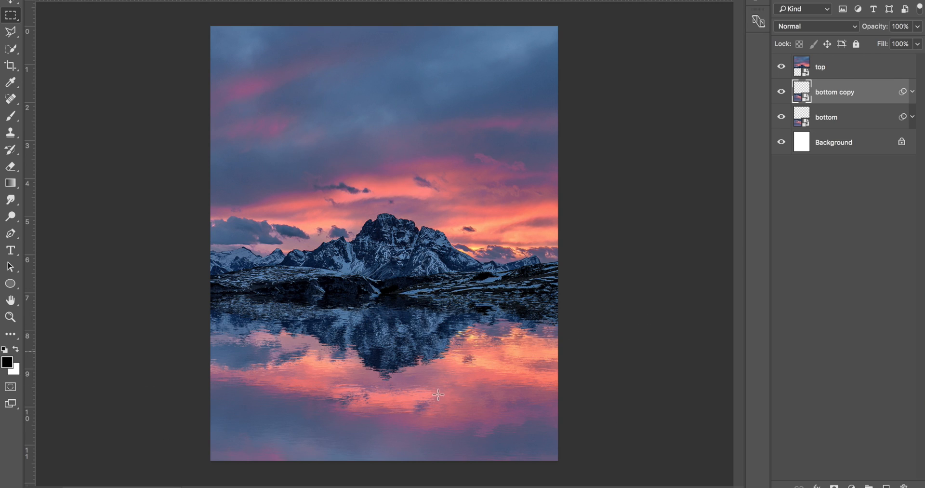
pyautogui.moveTo(391, 394)
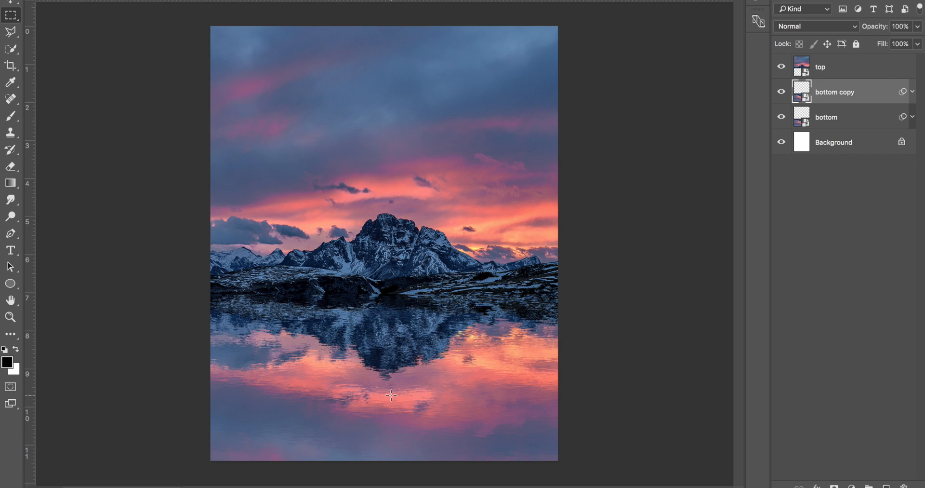
pyautogui.moveTo(453, 302)
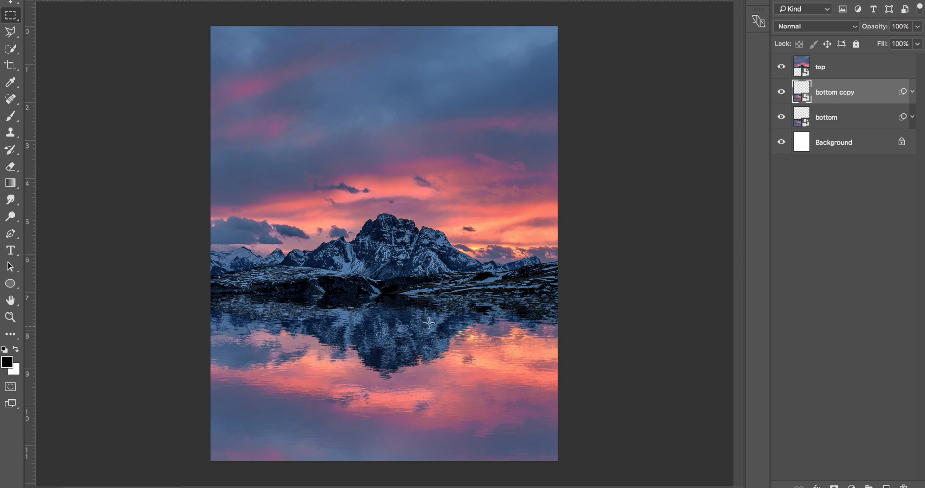
pyautogui.moveTo(151, 294)
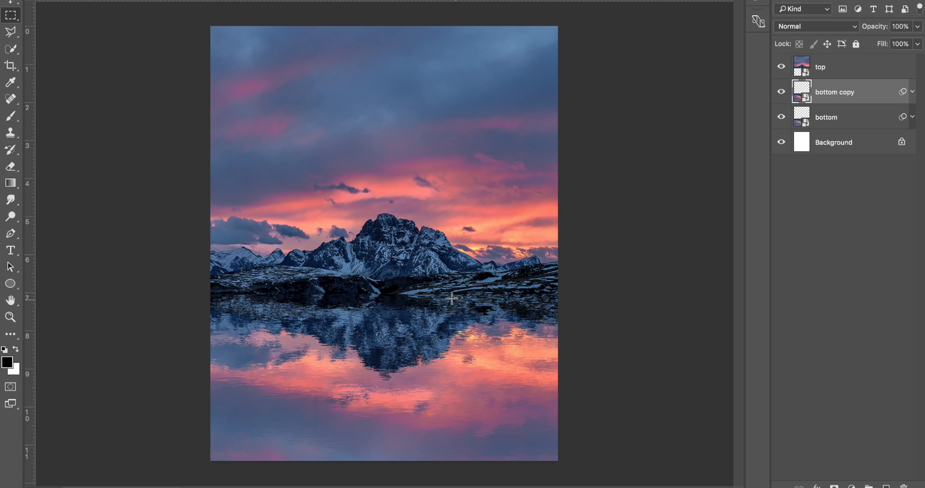
pyautogui.moveTo(489, 294)
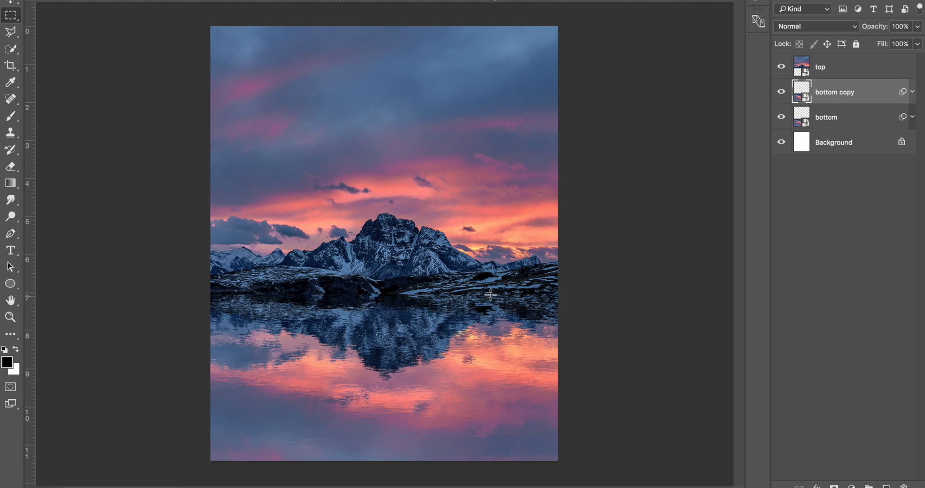
pyautogui.moveTo(481, 296)
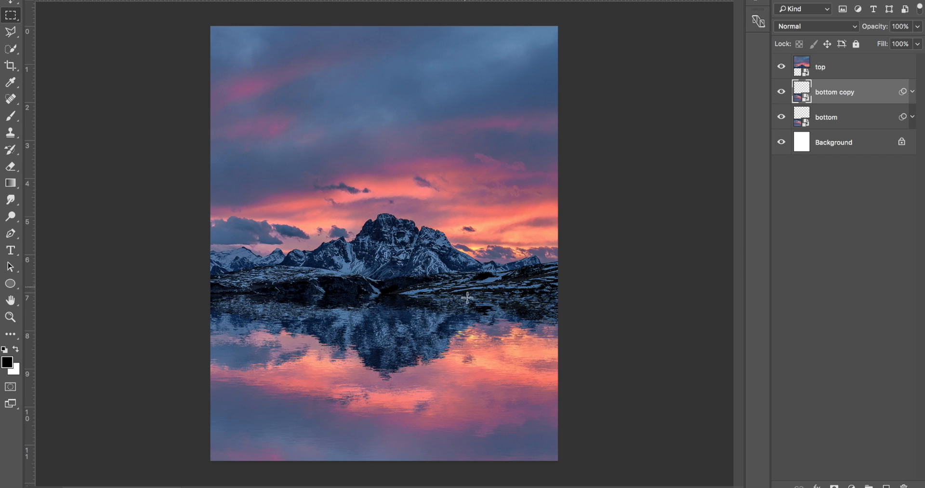
pyautogui.moveTo(297, 210)
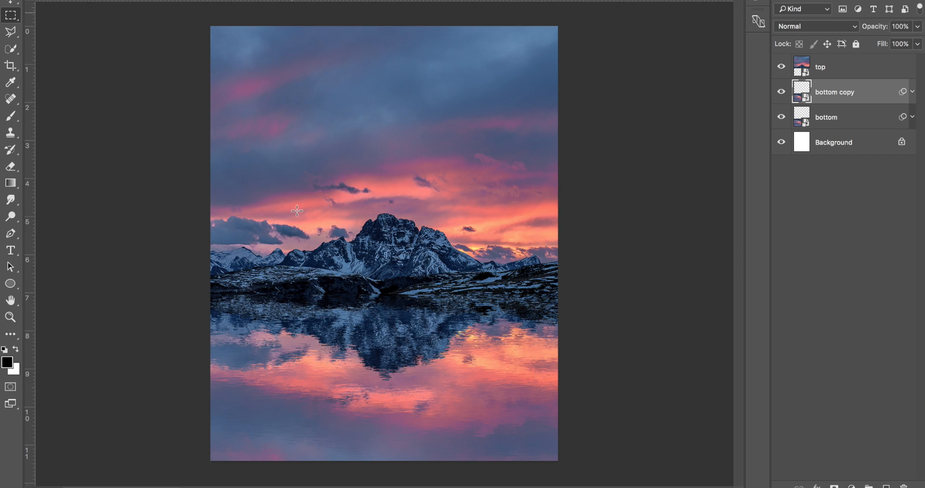
pyautogui.moveTo(396, 347)
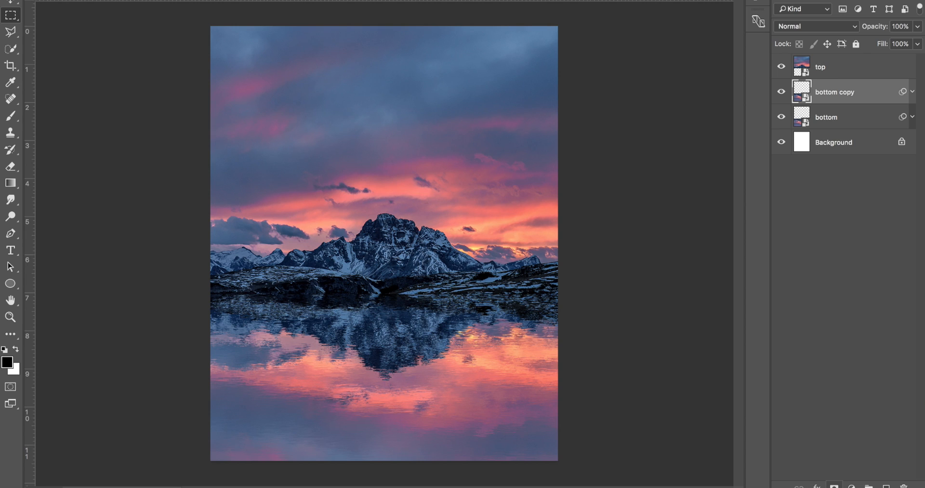
# Add a layer mask to bottom copy and paint black near the horizon to hide ripples
pyautogui.click(827, 92)
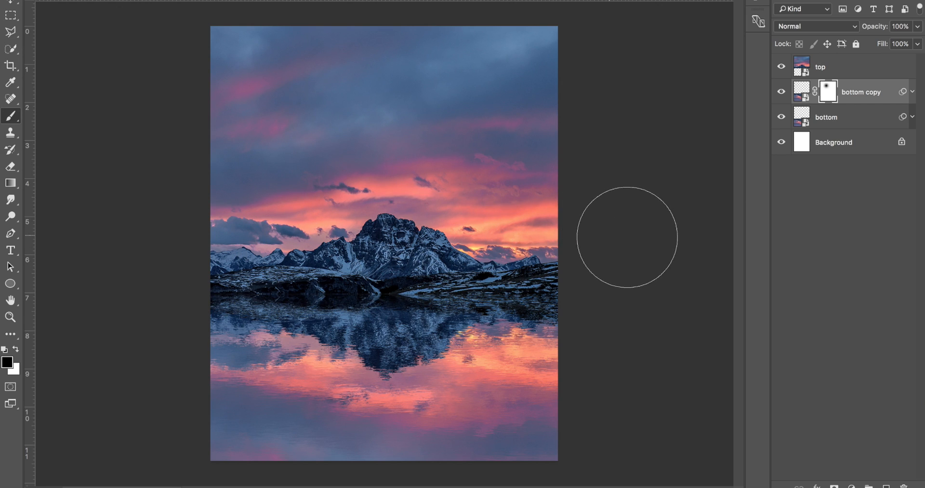
pyautogui.moveTo(524, 238)
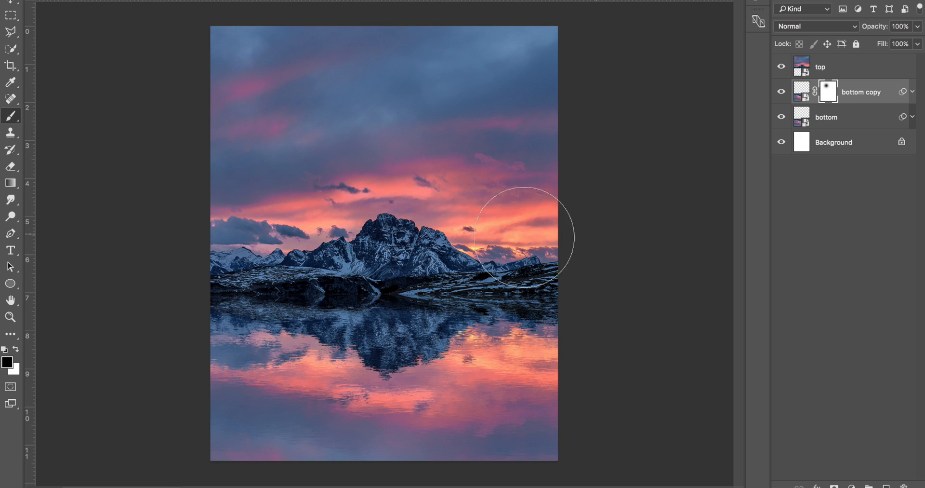
pyautogui.moveTo(523, 236); pyautogui.dragTo(321, 231)
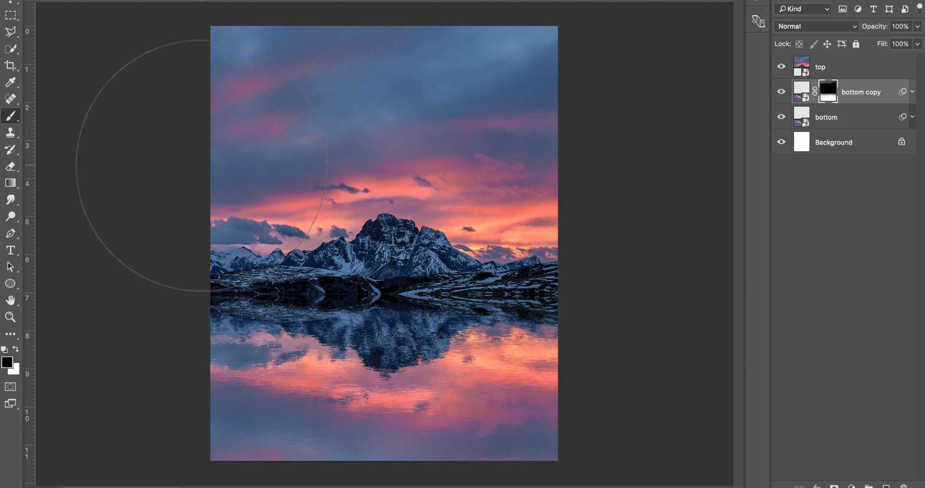
pyautogui.moveTo(489, 156)
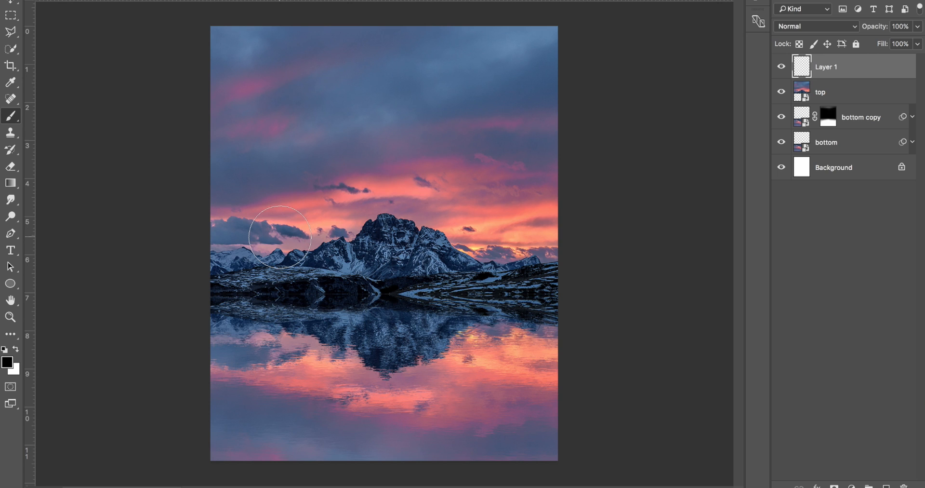
pyautogui.moveTo(544, 178)
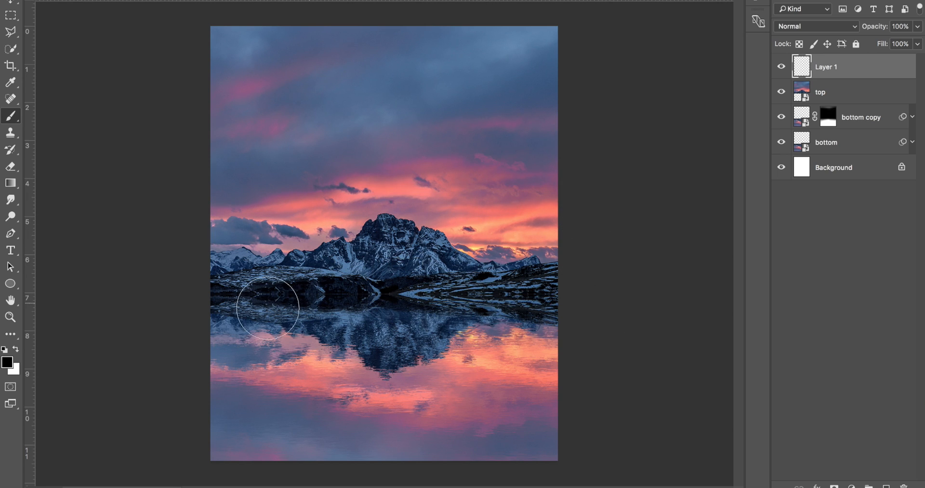
pyautogui.moveTo(365, 292)
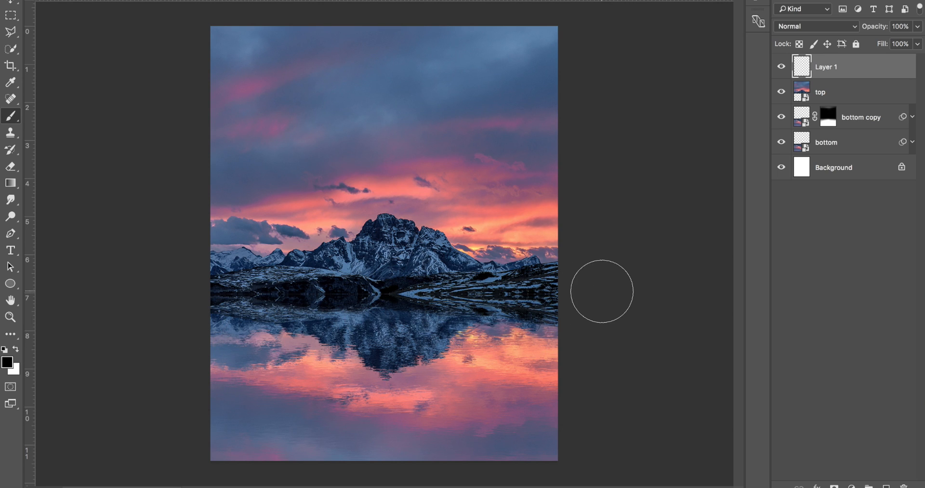
pyautogui.moveTo(835, 68)
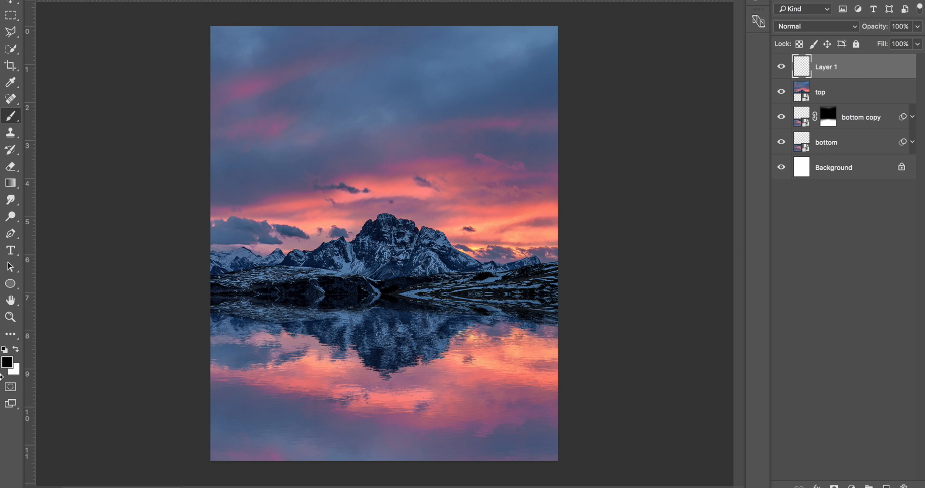
pyautogui.moveTo(5, 379)
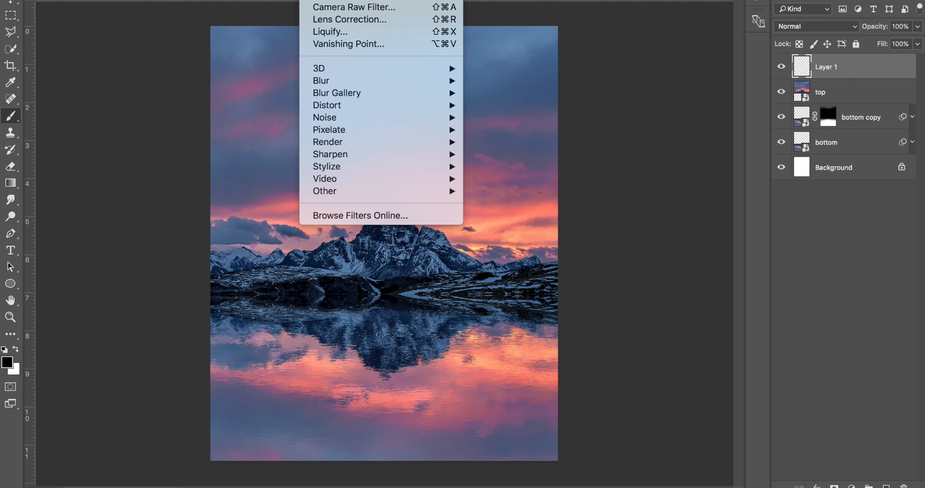
pyautogui.moveTo(327, 142)
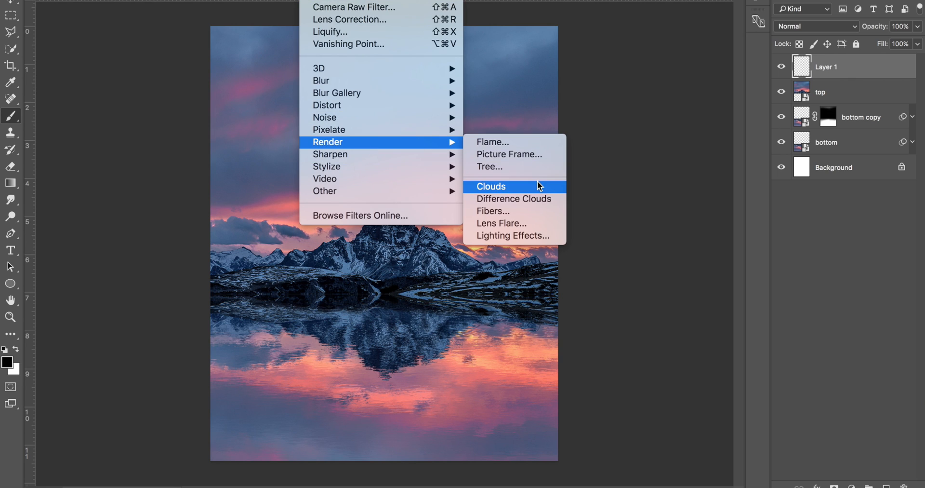
# Fill the new layer with rendered clouds and blend it with Screen mode
pyautogui.click(491, 186)
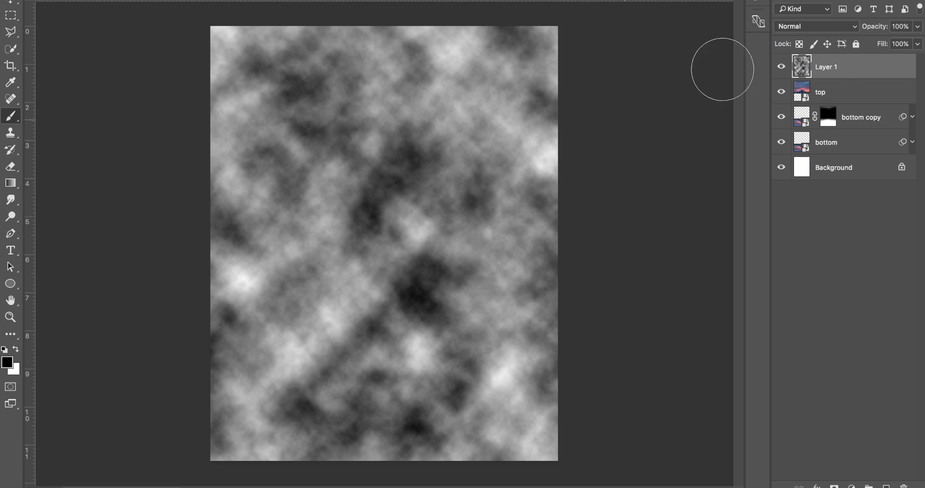
pyautogui.click(817, 26)
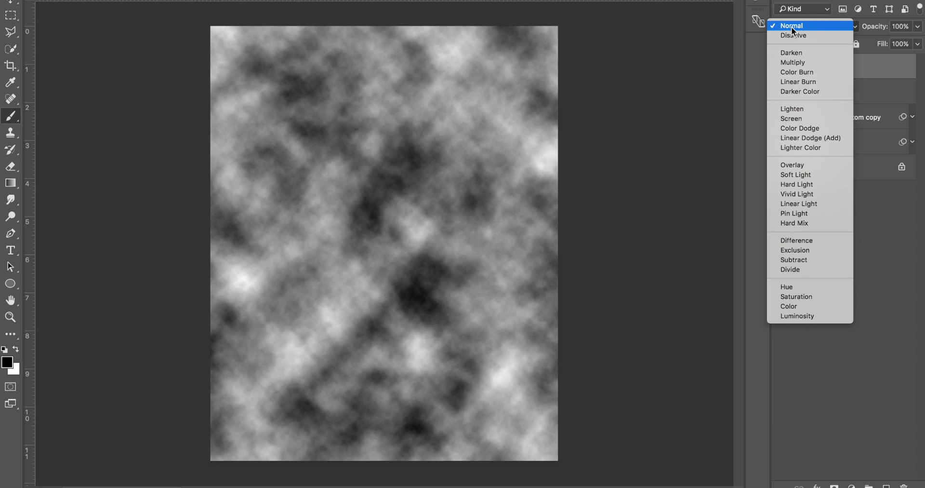
pyautogui.moveTo(815, 119)
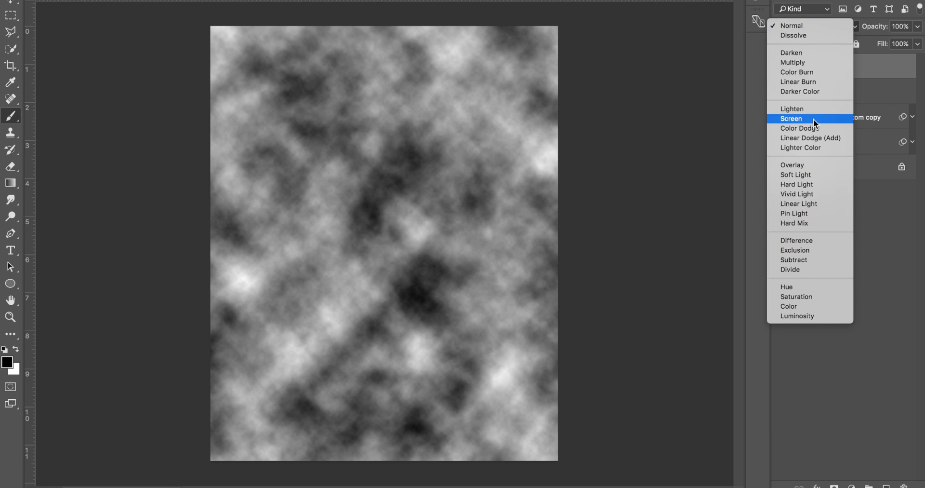
pyautogui.click(791, 118)
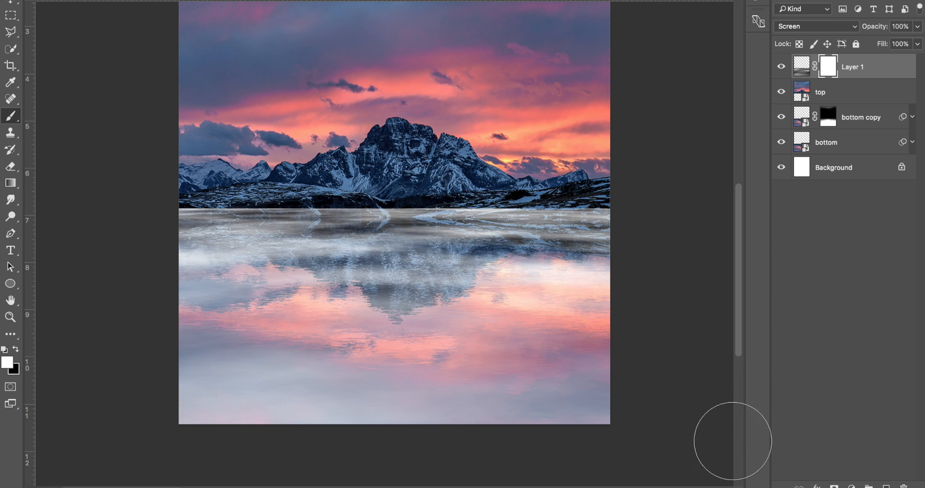
pyautogui.moveTo(348, 376)
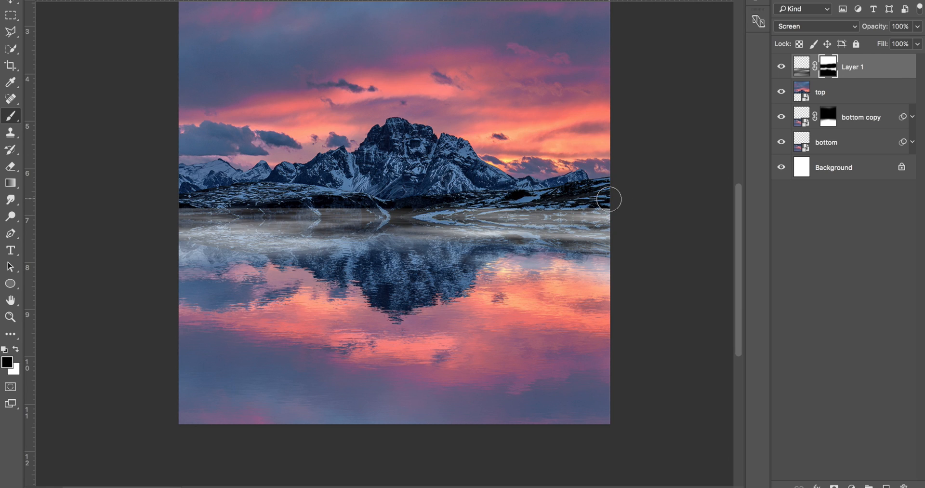
# Paint black on Layer 1's mask to erase mist over the mountain reflection
pyautogui.moveTo(610, 199); pyautogui.dragTo(538, 190)
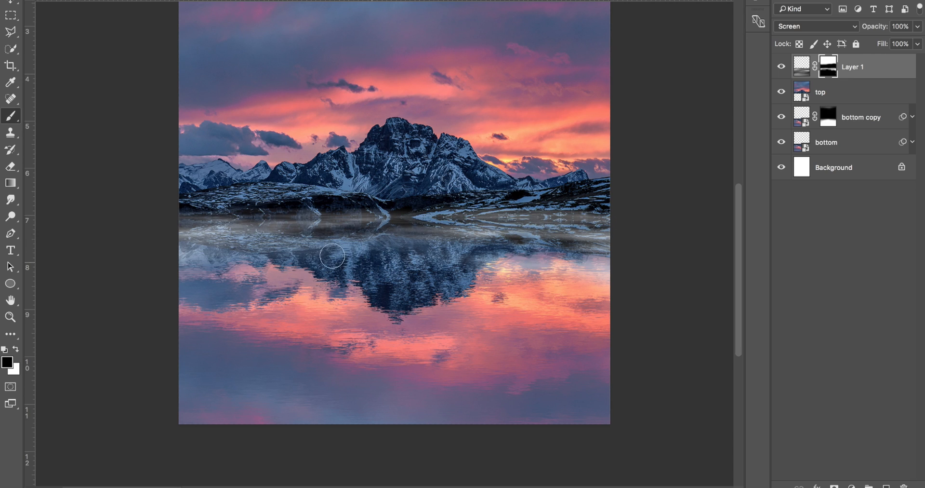
pyautogui.moveTo(331, 256); pyautogui.dragTo(337, 226)
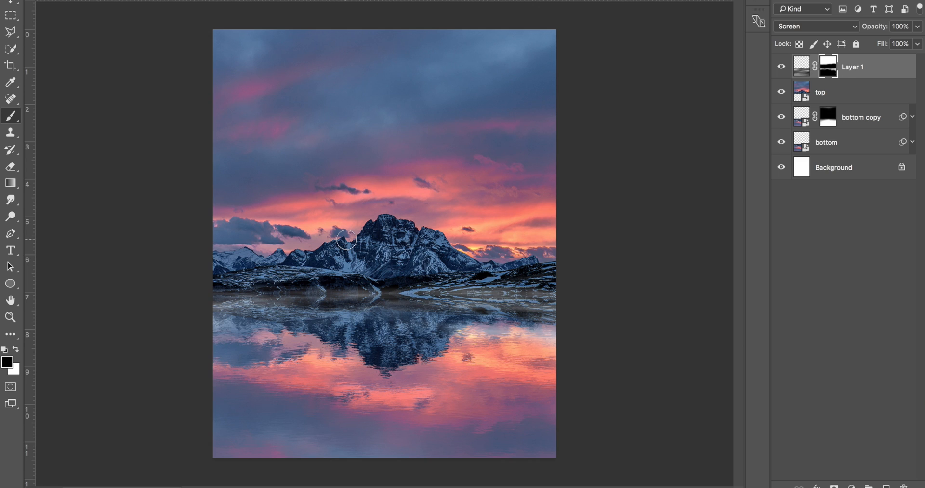
pyautogui.click(781, 66)
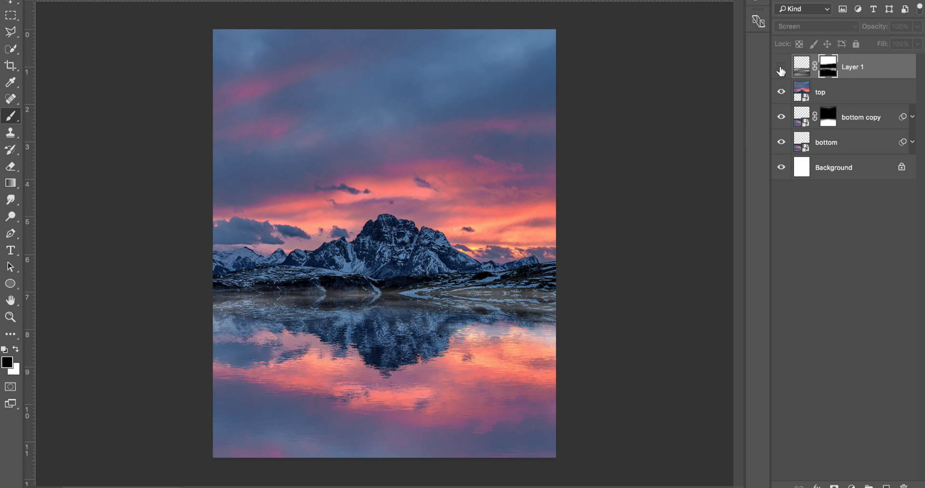
pyautogui.click(781, 66)
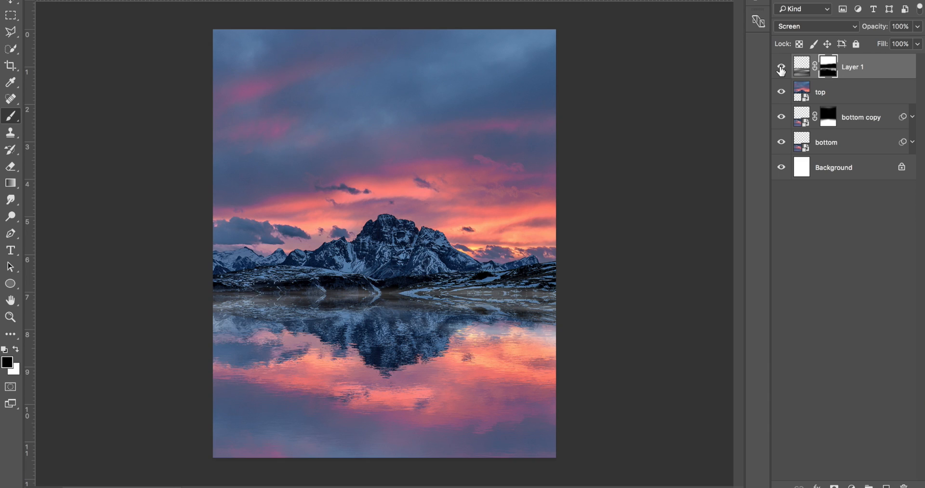